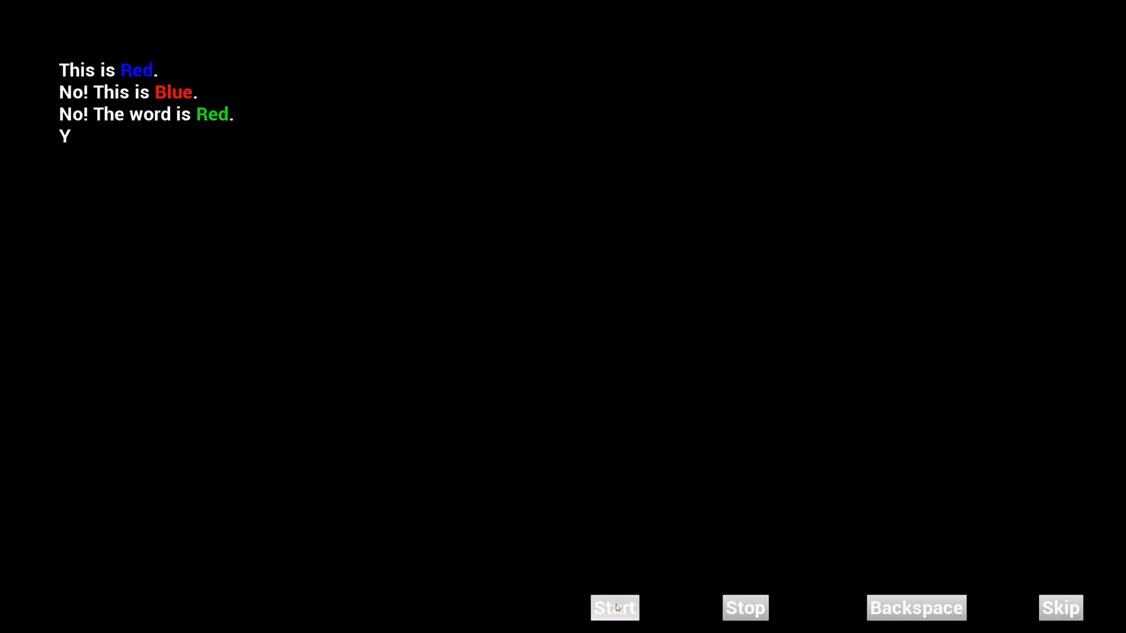
# Step: Start the typewriter message, stop it partway, then skip to reveal the full message and logo drawing
pyautogui.click(613, 607)
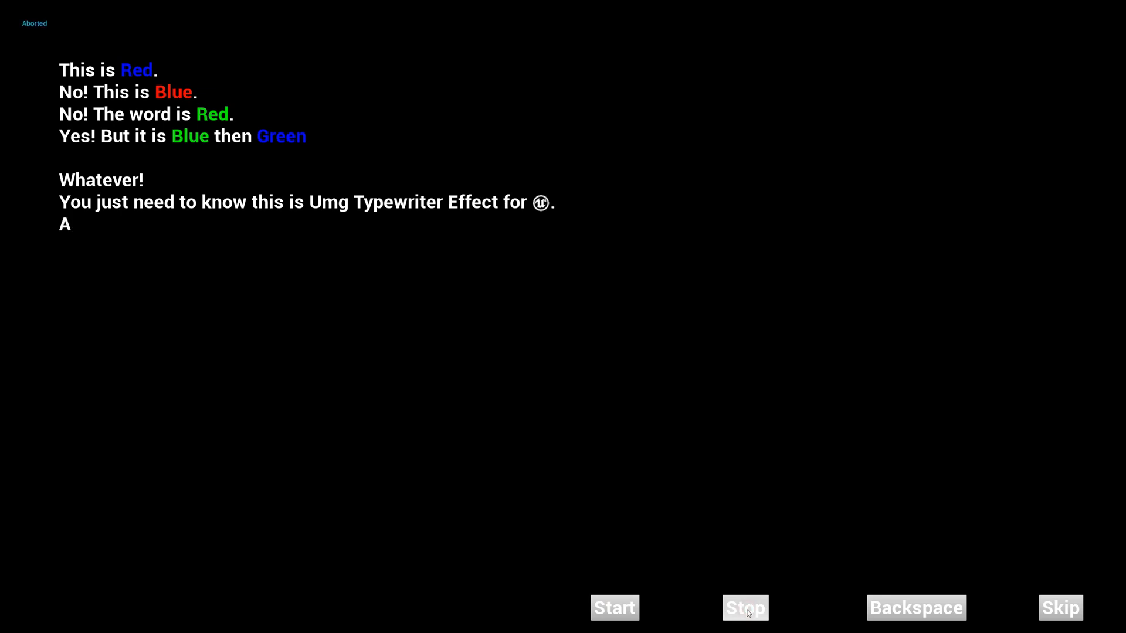
pyautogui.click(745, 607)
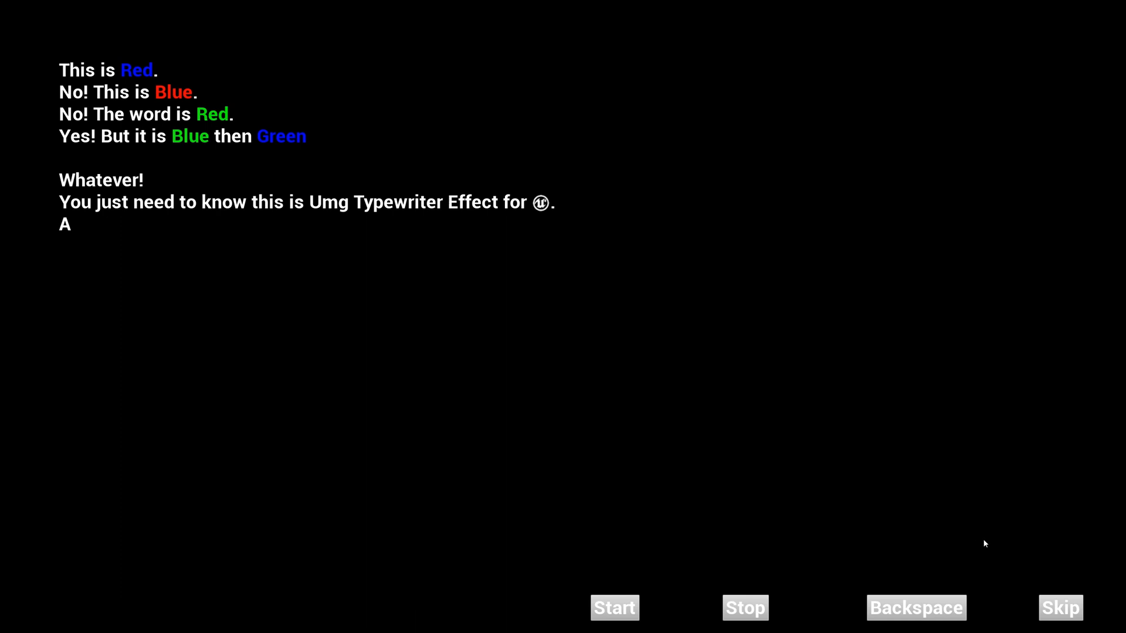
pyautogui.click(1060, 608)
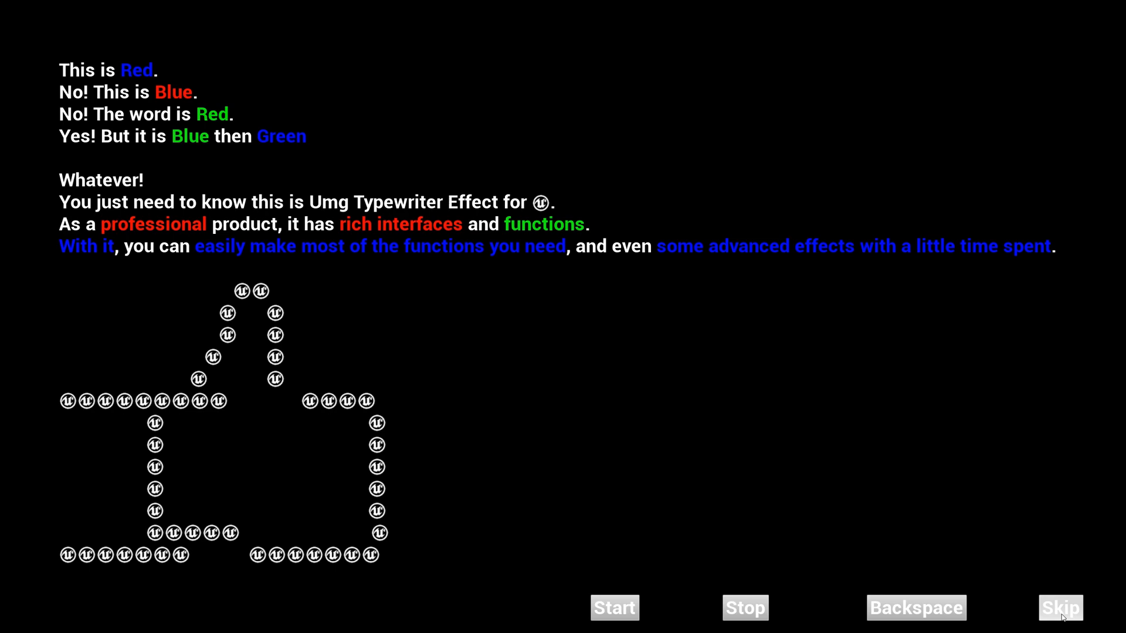
# Step: Backspace repeatedly to erase the logo house line by line and cut the message back mid-sentence
pyautogui.click(916, 608)
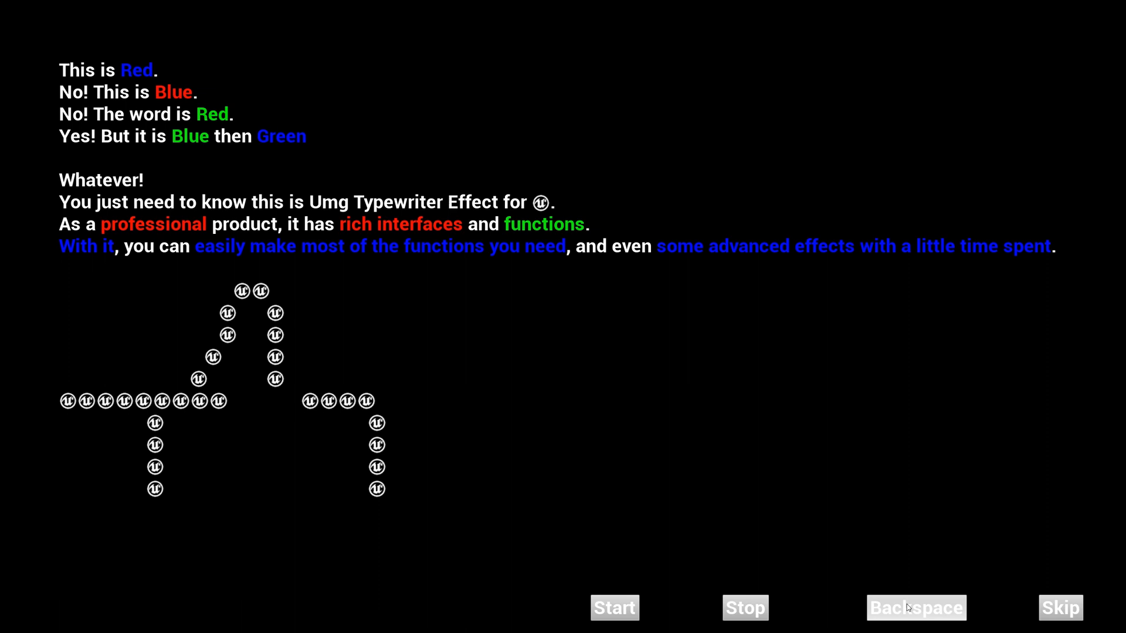
pyautogui.click(916, 607)
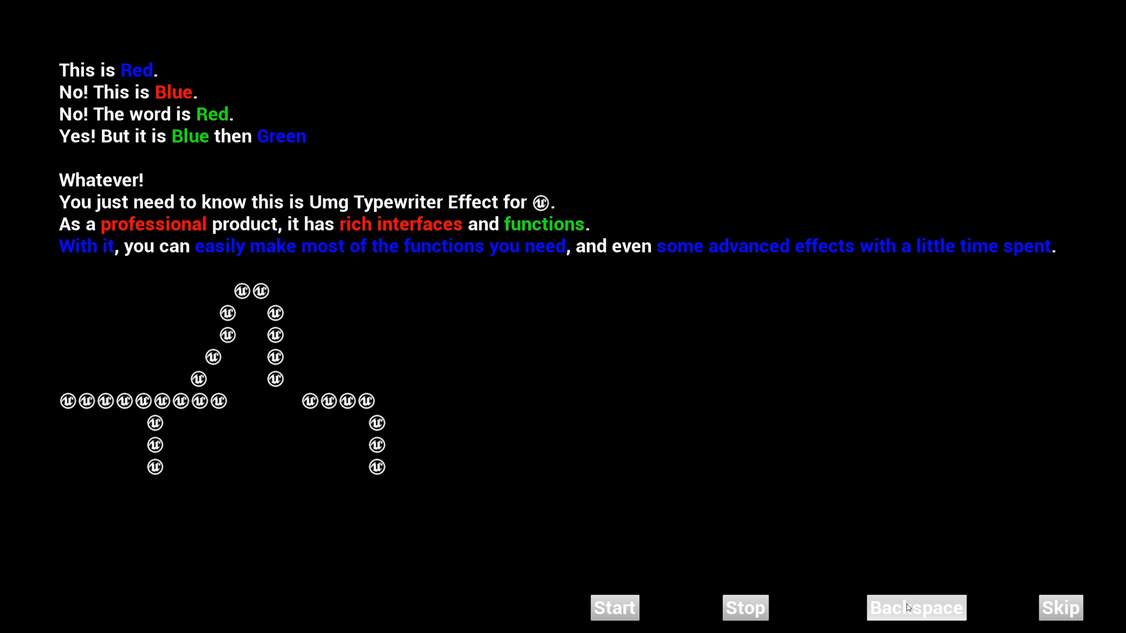
pyautogui.click(916, 609)
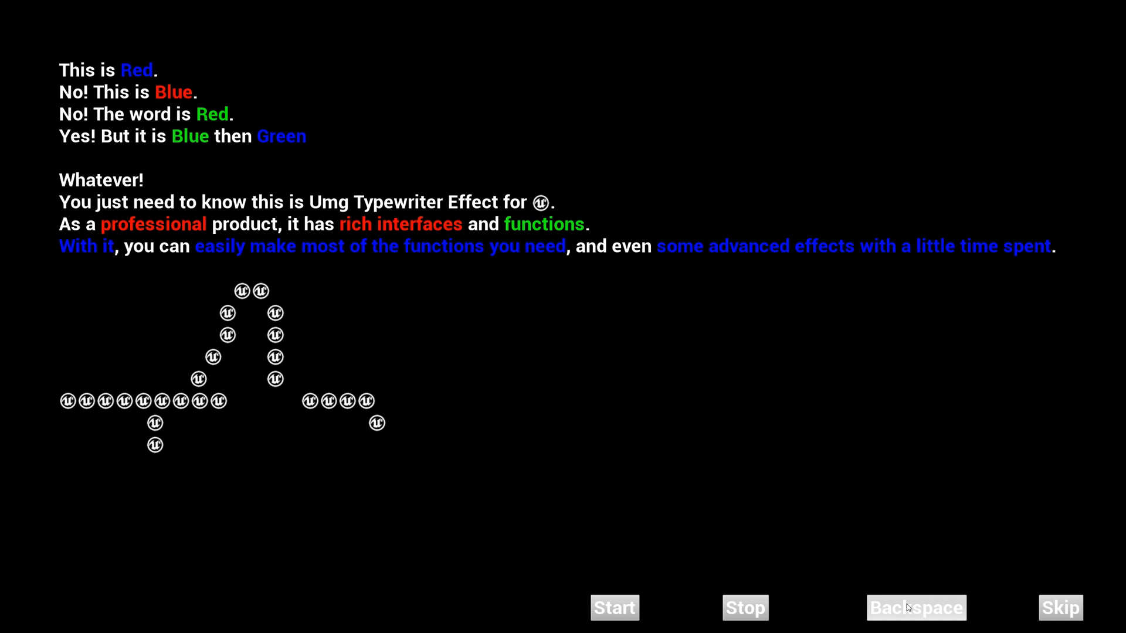
pyautogui.click(916, 609)
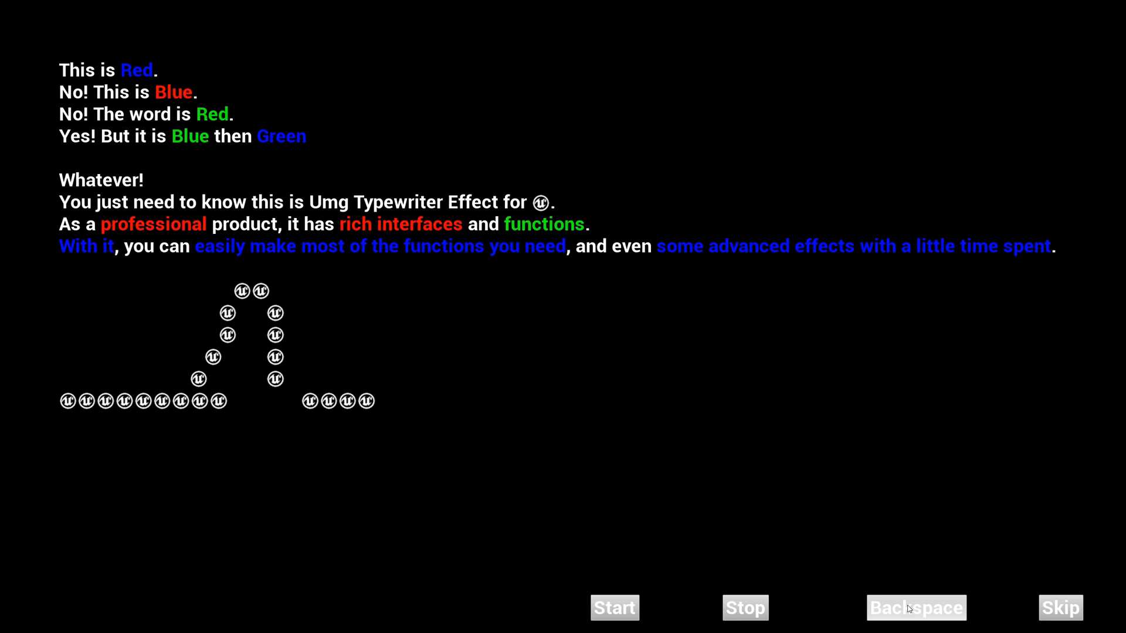
pyautogui.click(916, 608)
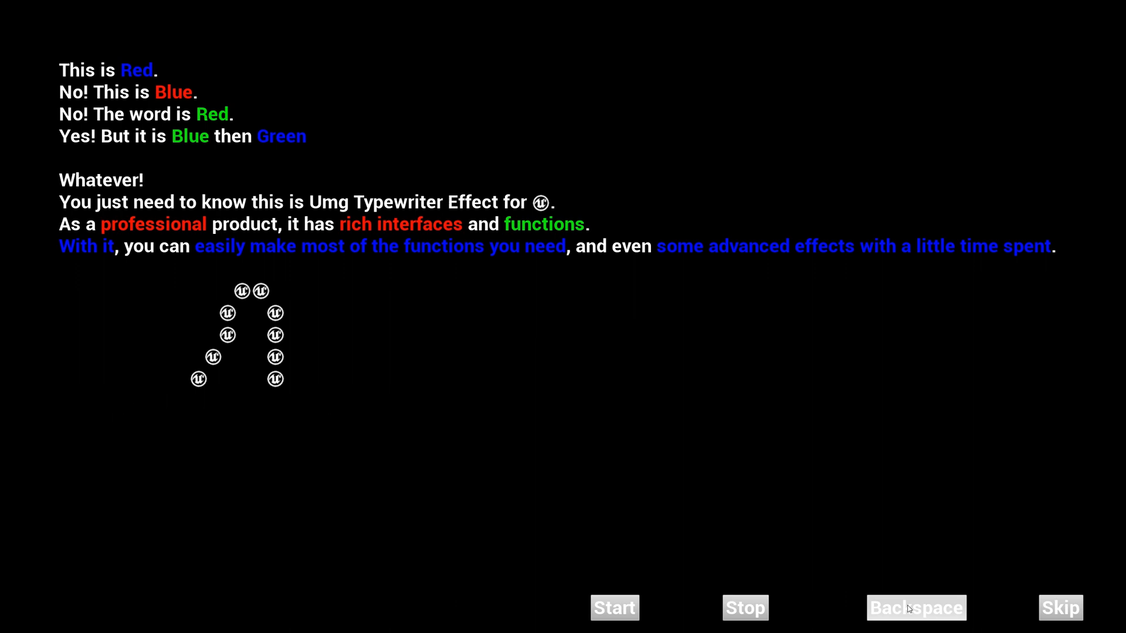
pyautogui.click(916, 608)
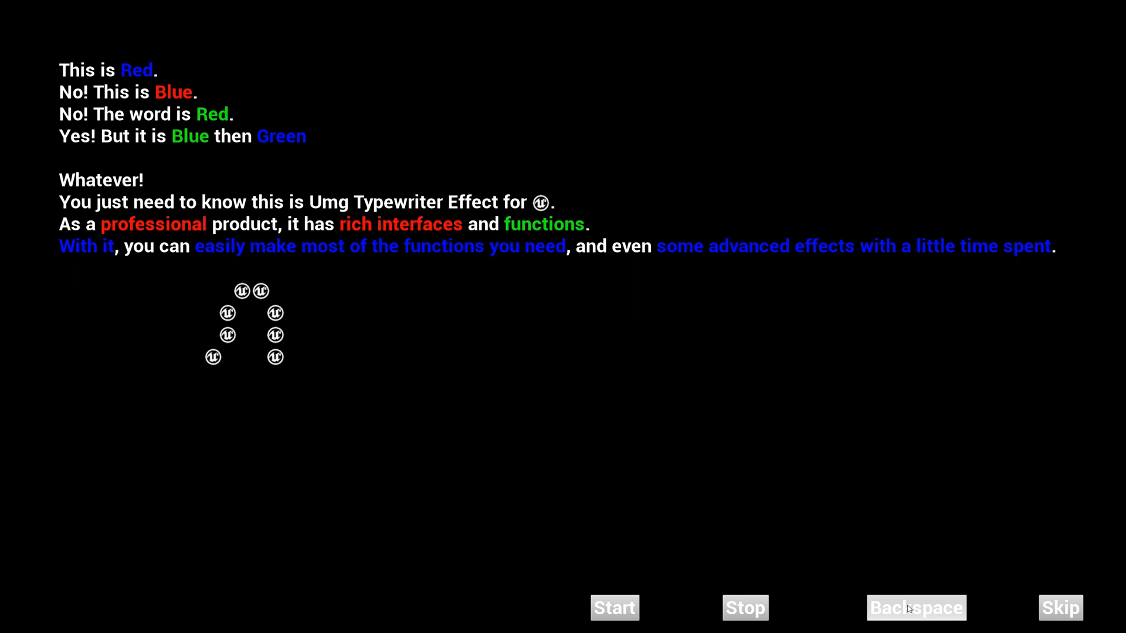
pyautogui.click(916, 609)
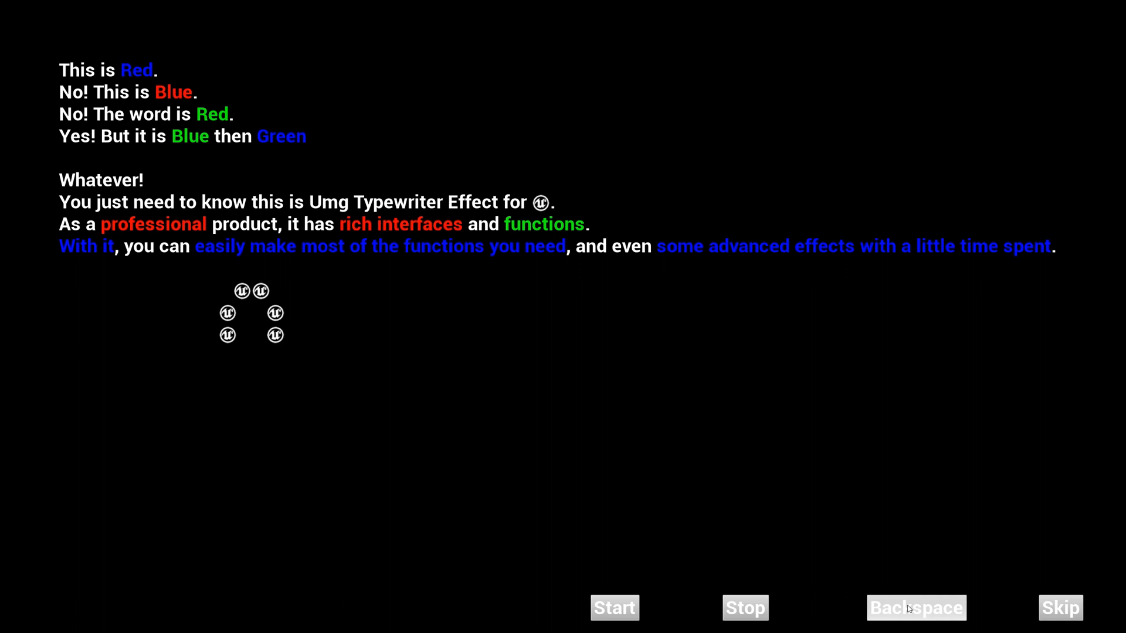
pyautogui.click(916, 609)
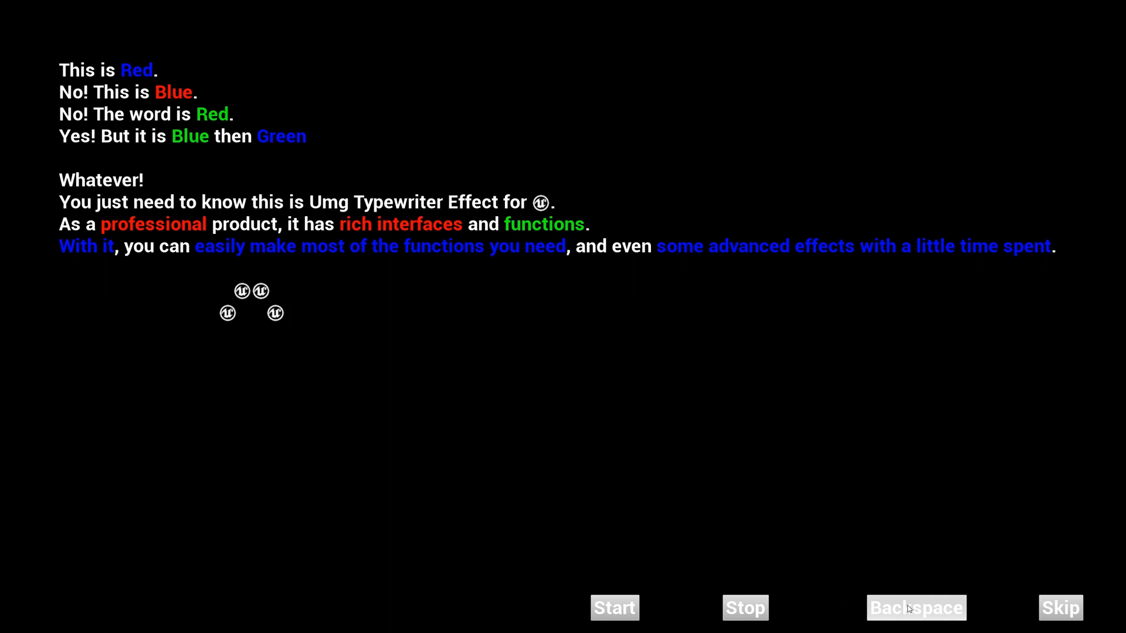
pyautogui.click(916, 609)
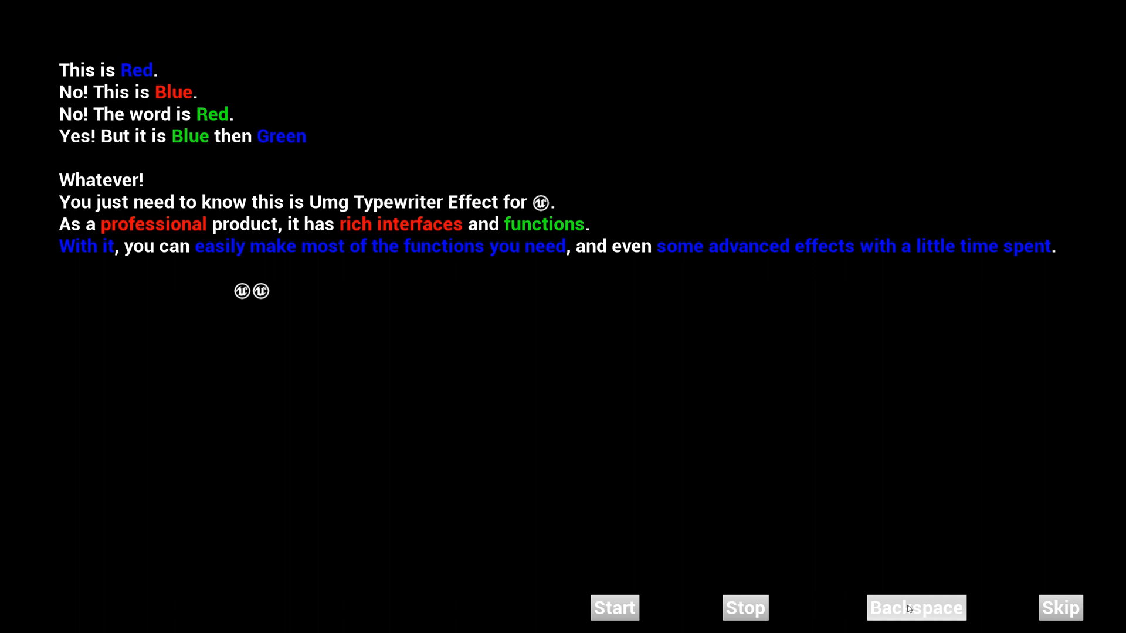
pyautogui.click(916, 609)
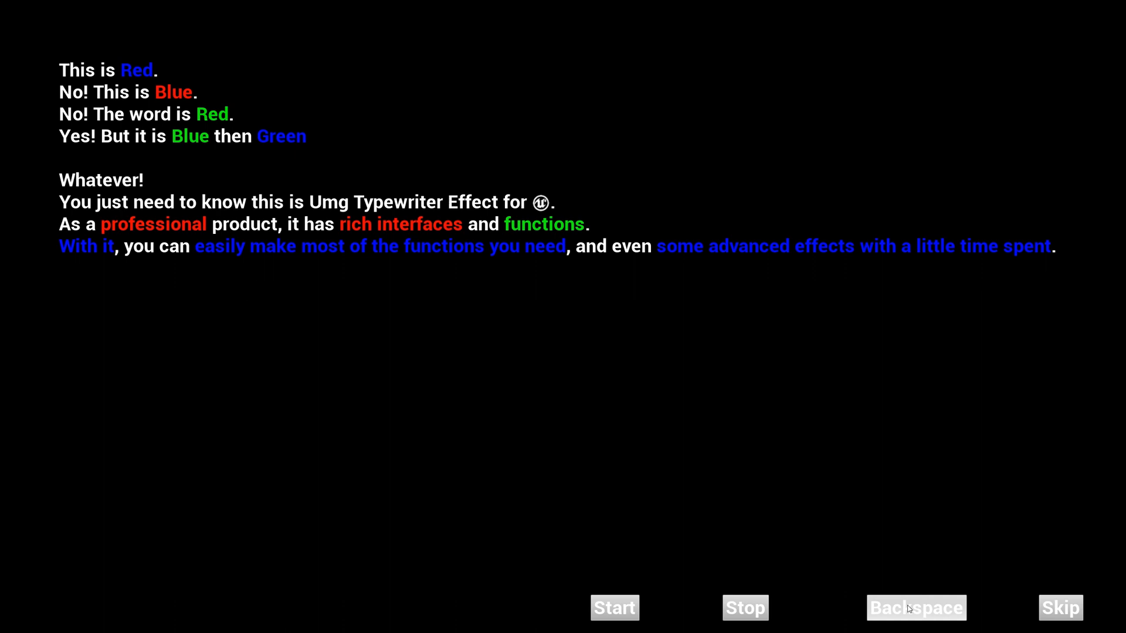
pyautogui.click(916, 609)
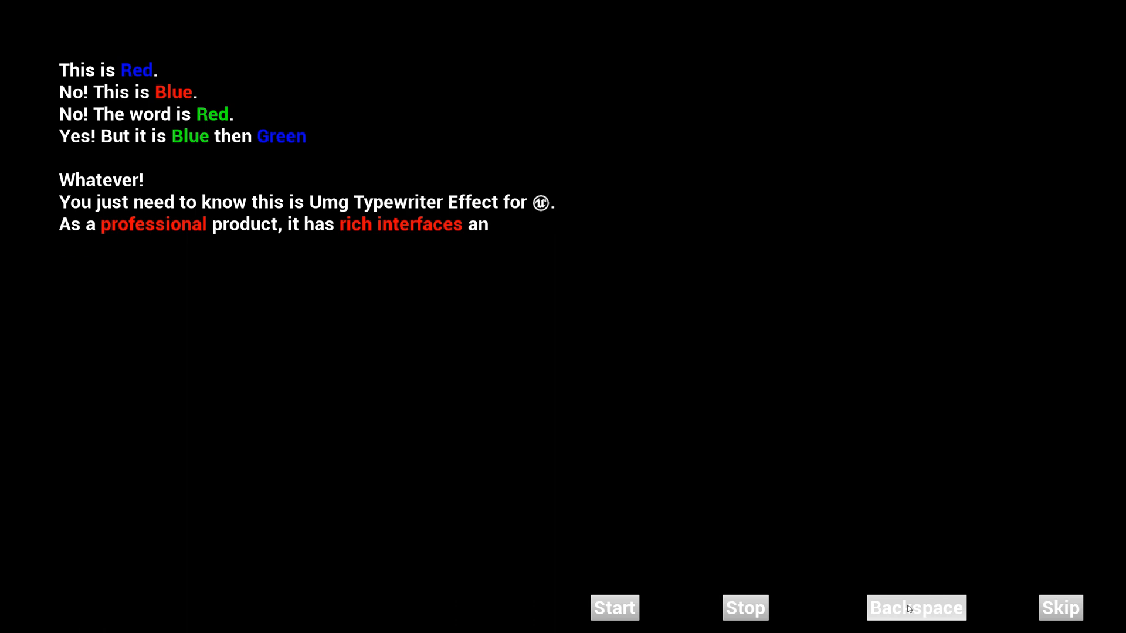
pyautogui.click(916, 609)
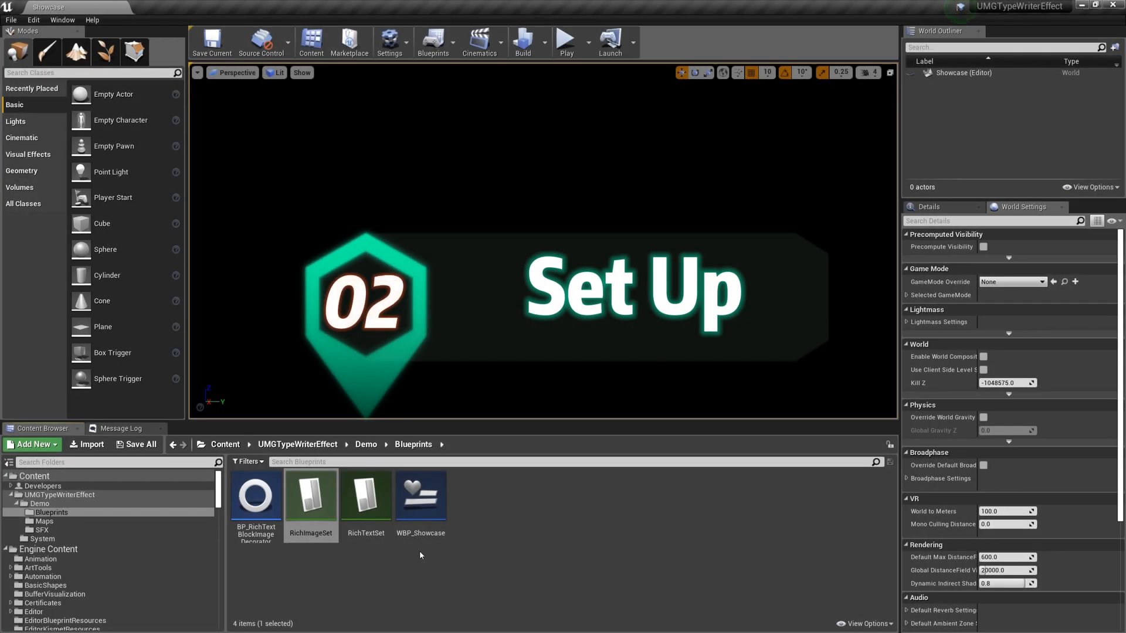
# Step: Open WBP_Showcase from the Content Browser and select TextBlock_74 in its hierarchy
pyautogui.doubleClick(420, 491)
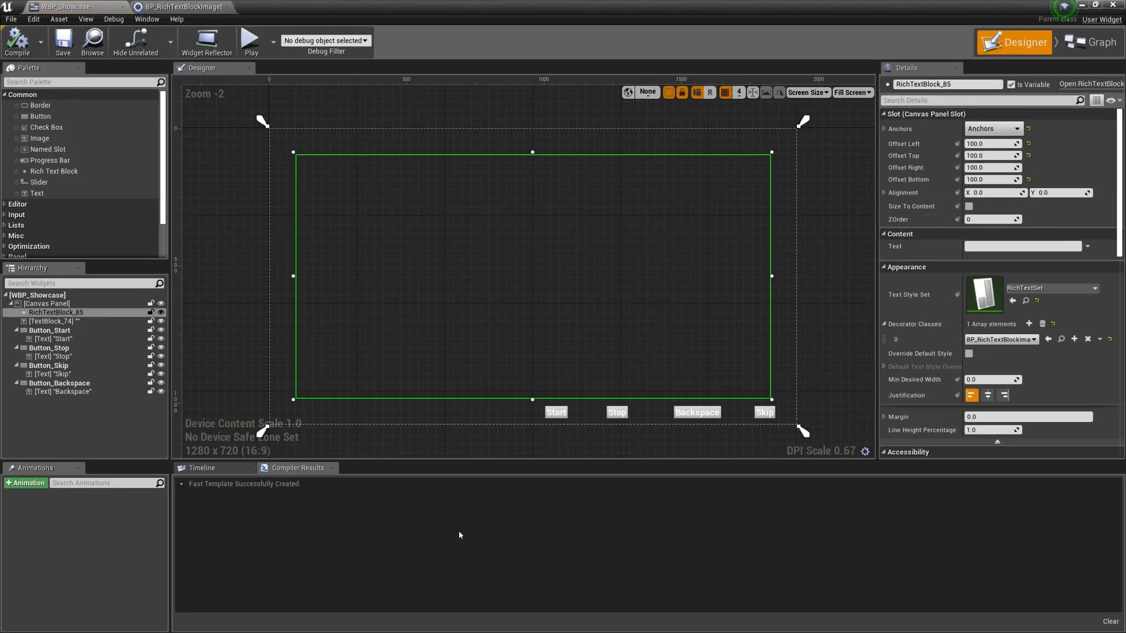
pyautogui.click(50, 321)
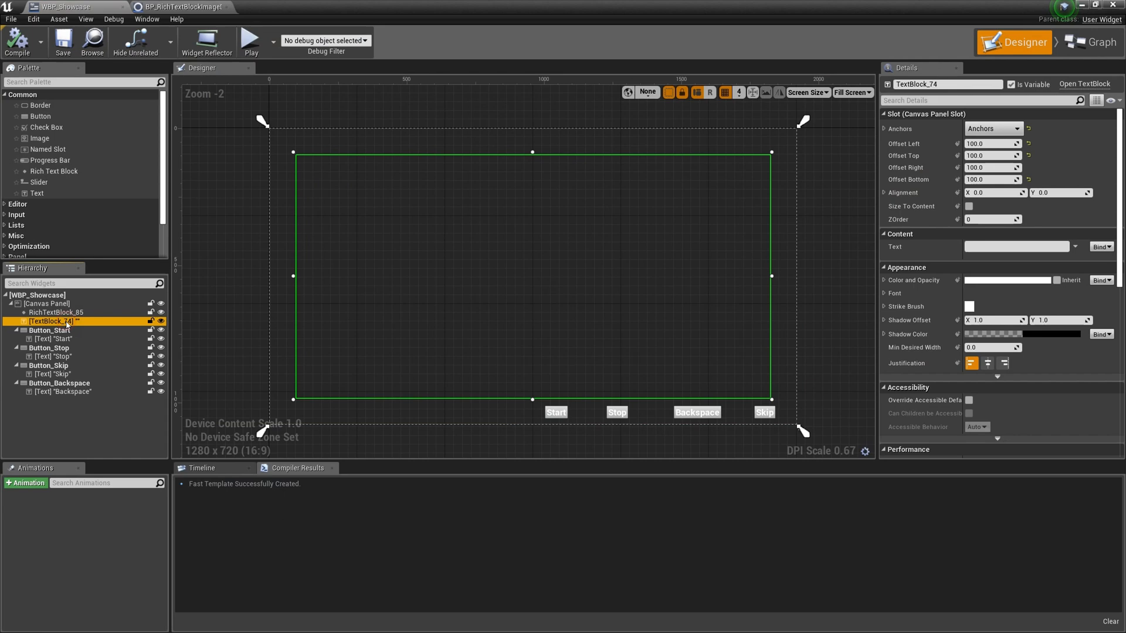
pyautogui.moveTo(190, 570)
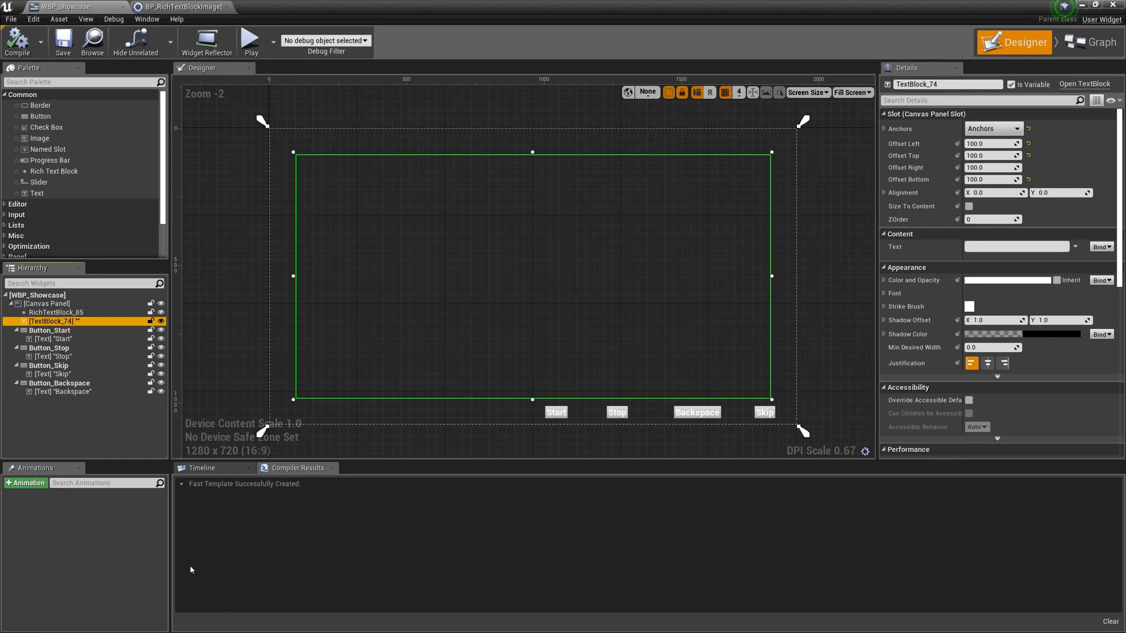
pyautogui.click(1011, 84)
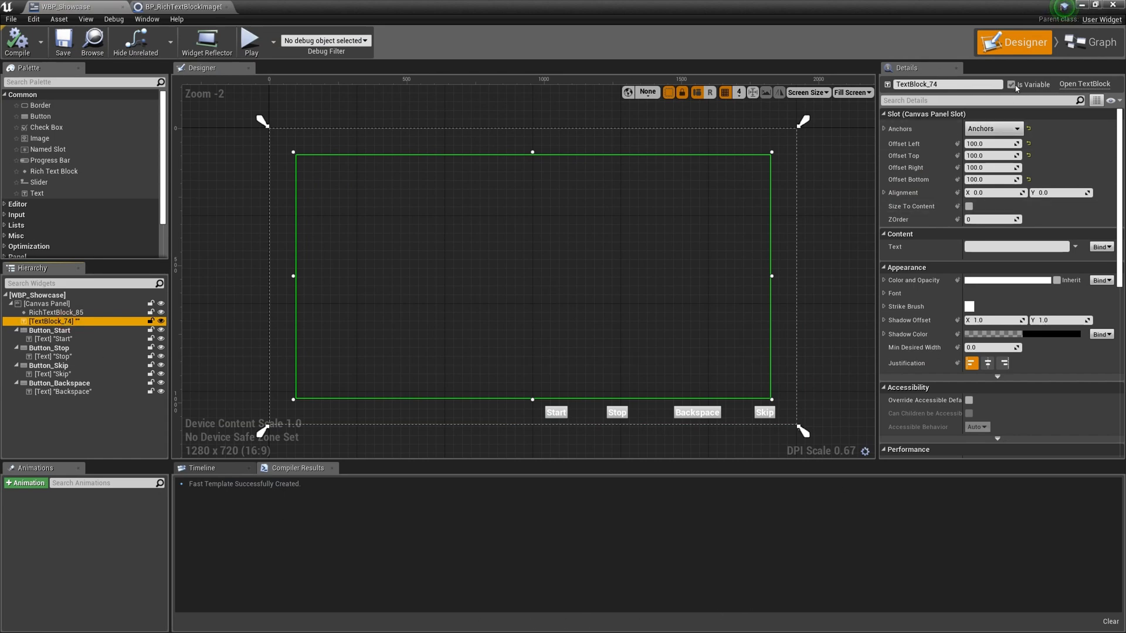
pyautogui.moveTo(1095, 43)
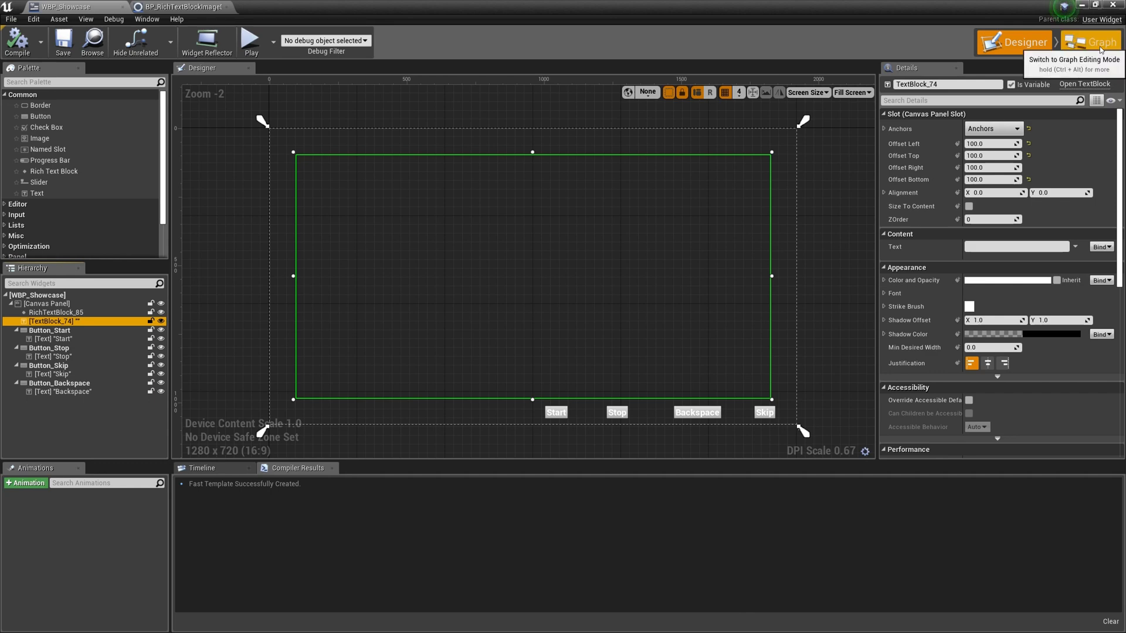
pyautogui.click(1090, 43)
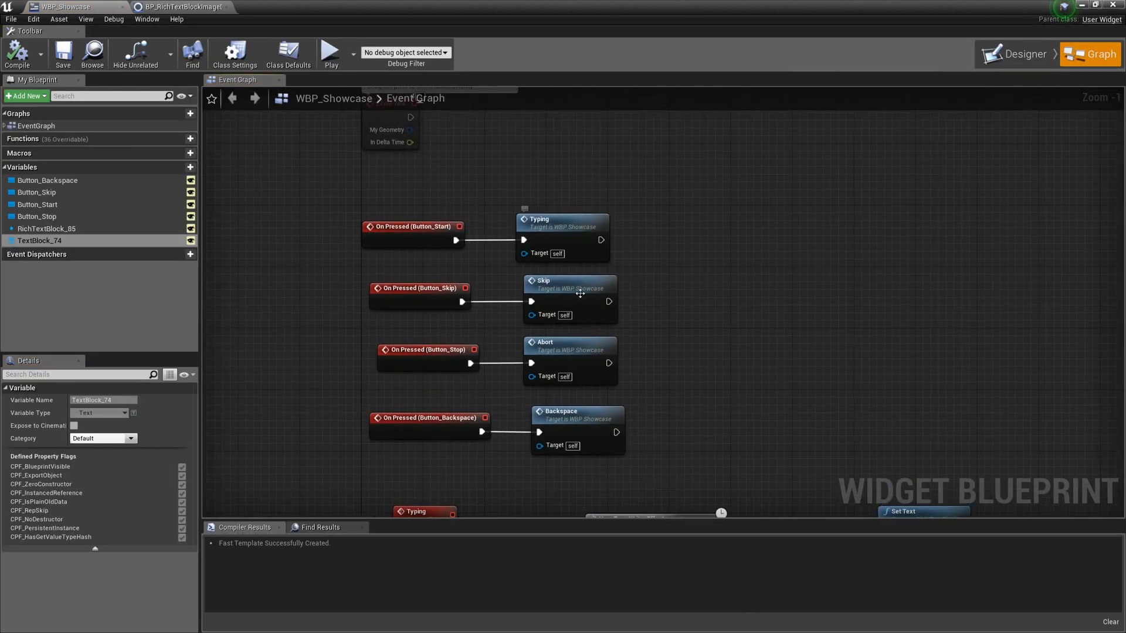
pyautogui.moveTo(574, 291)
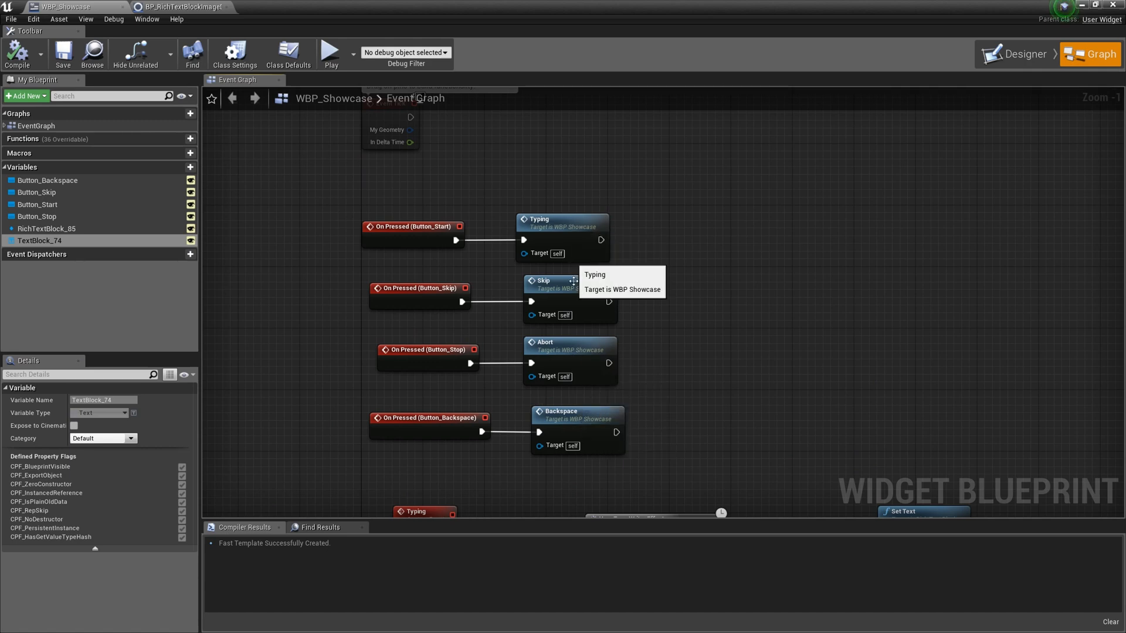
pyautogui.moveTo(574, 420)
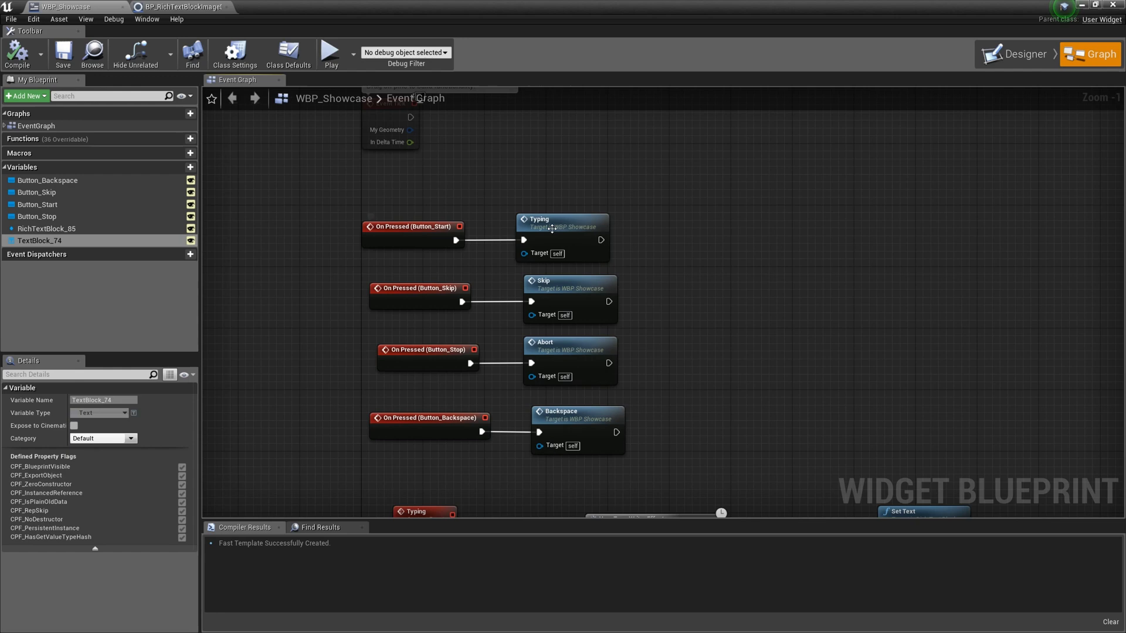
pyautogui.moveTo(548, 294)
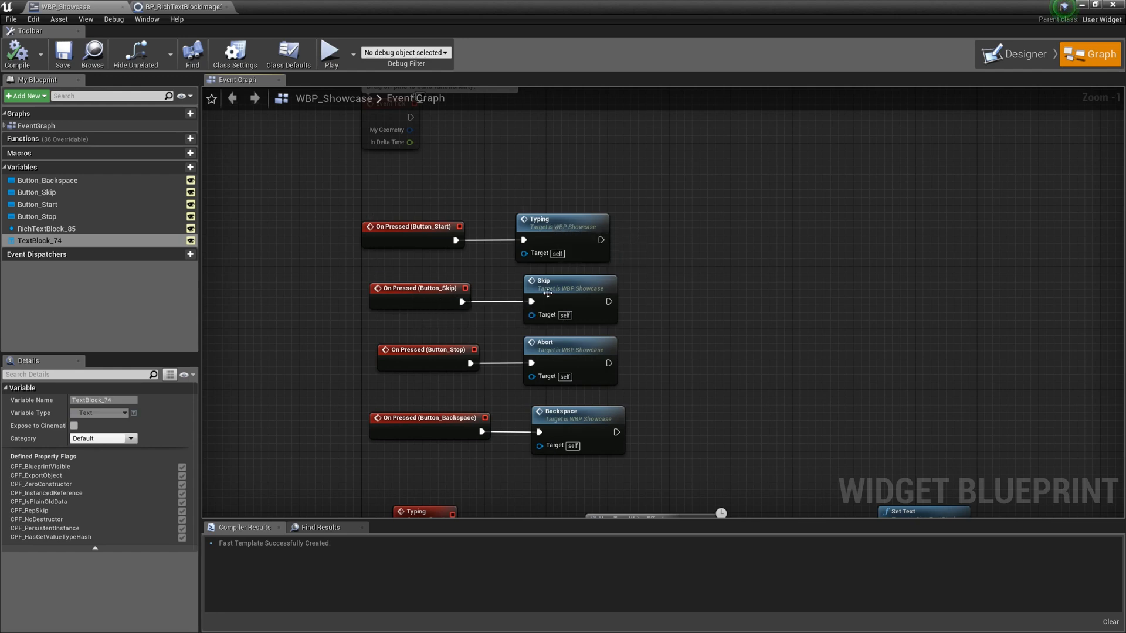
pyautogui.moveTo(511, 367)
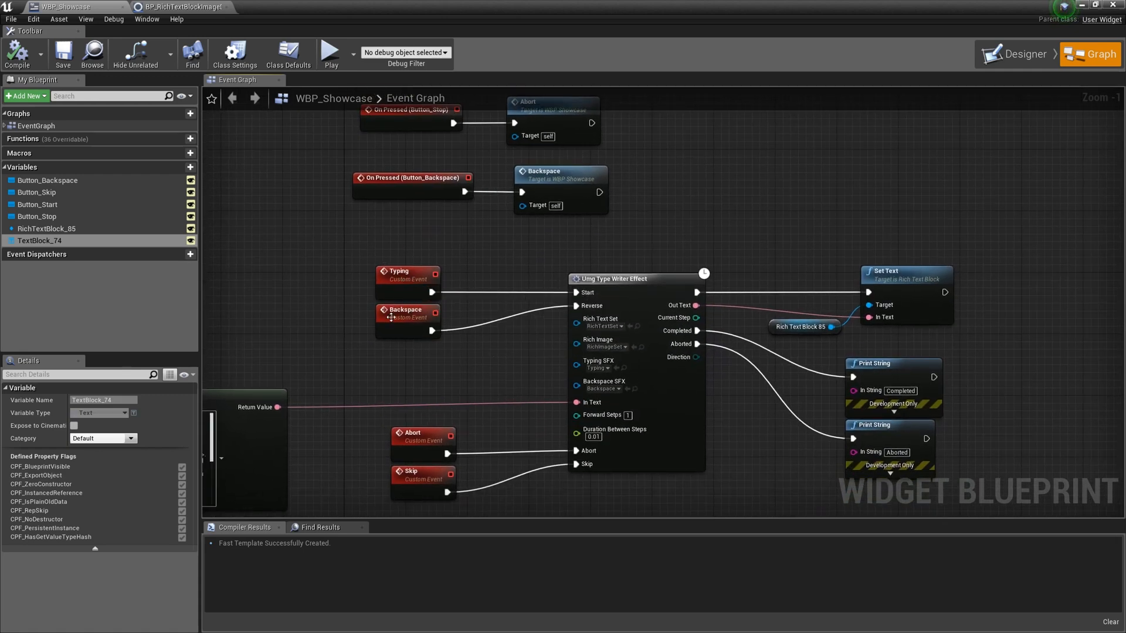
pyautogui.moveTo(479, 366)
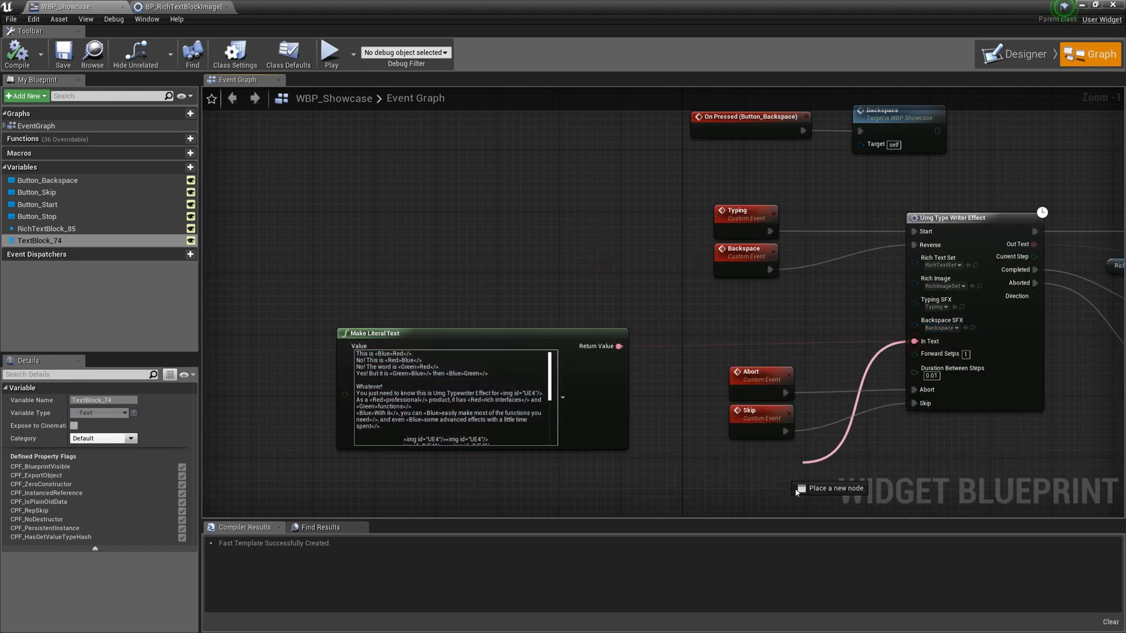
pyautogui.click(795, 488)
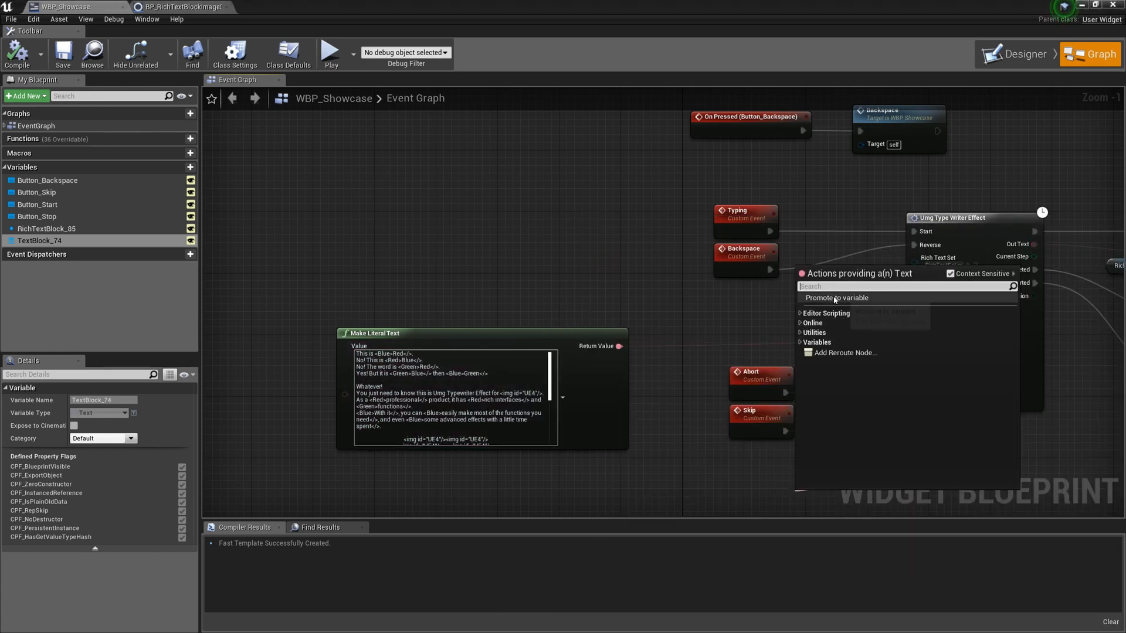
pyautogui.click(673, 503)
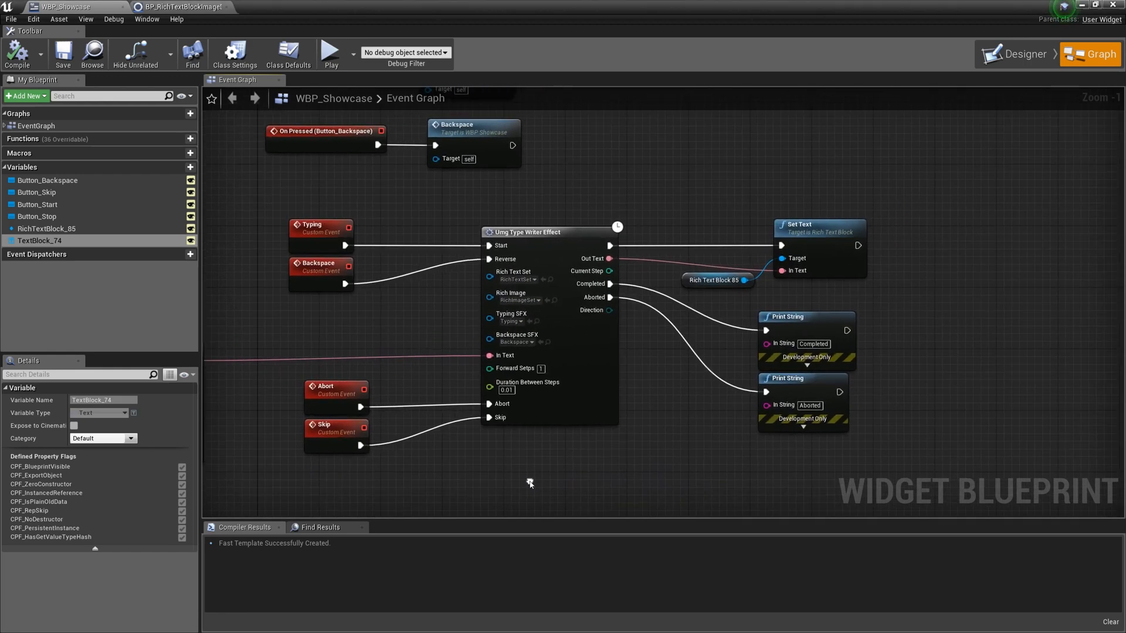
pyautogui.moveTo(513, 368)
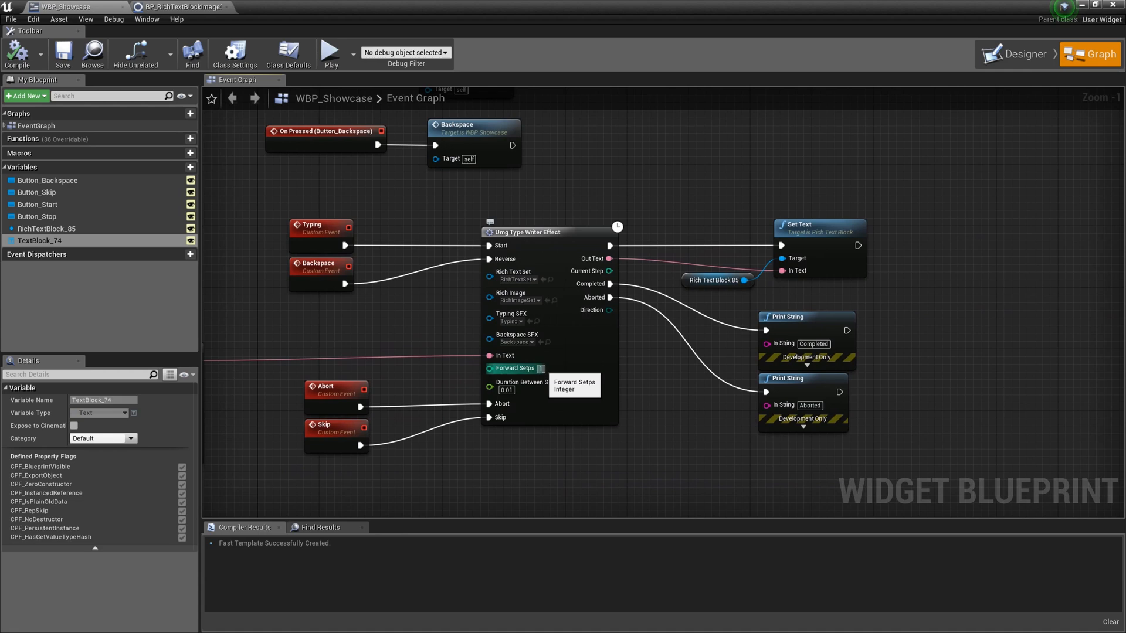
pyautogui.moveTo(507, 382)
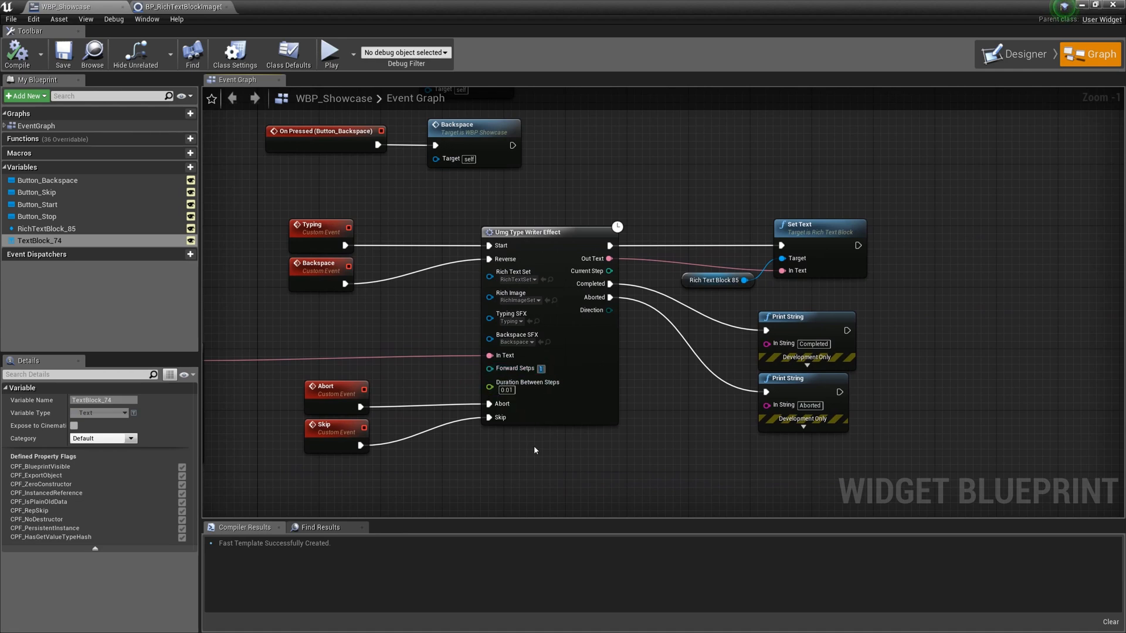
pyautogui.moveTo(501, 395)
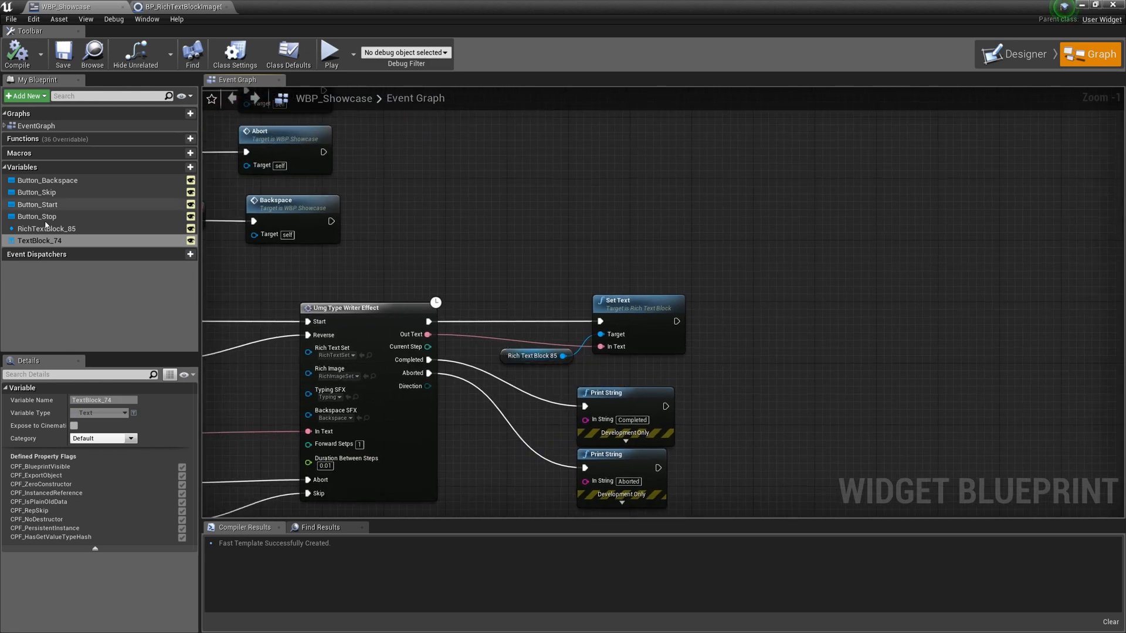
# Step: Select the RichTextBlock_85 variable in My Blueprint to show its details
pyautogui.click(47, 229)
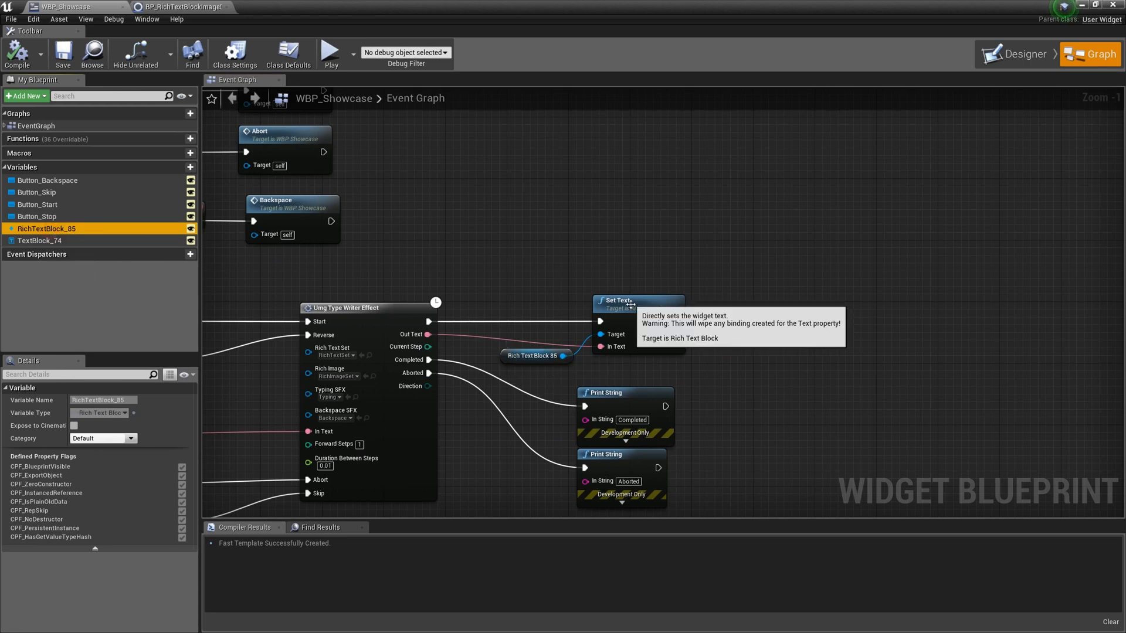
pyautogui.moveTo(609, 347)
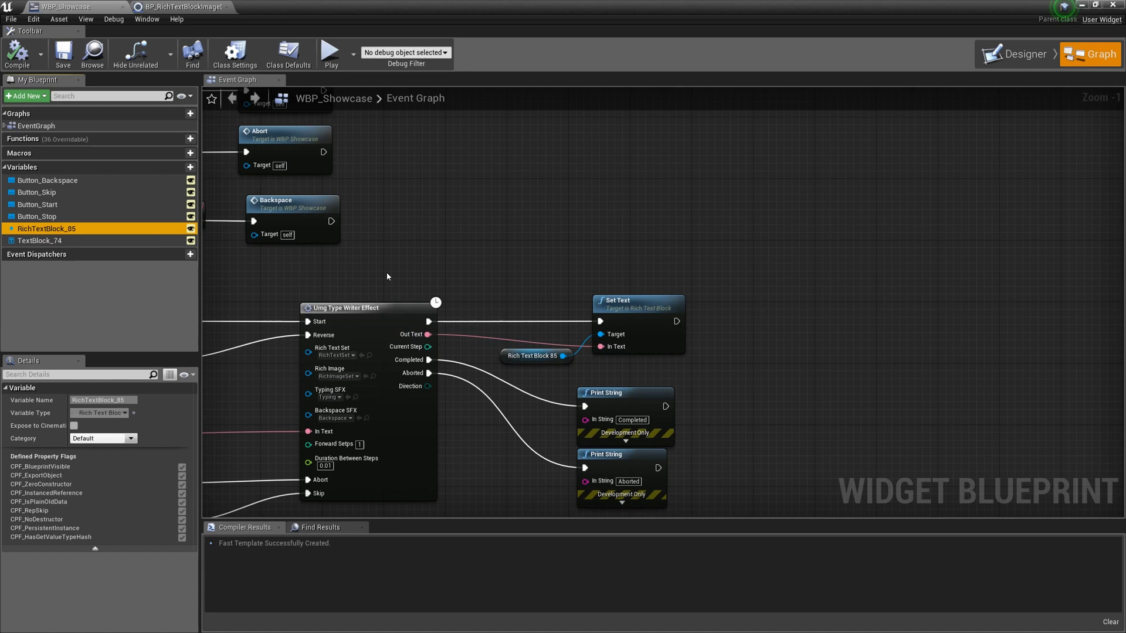
# Step: Add a TextBlock_74 getter and a SetText (Text) node for it in the event graph
pyautogui.click(46, 240)
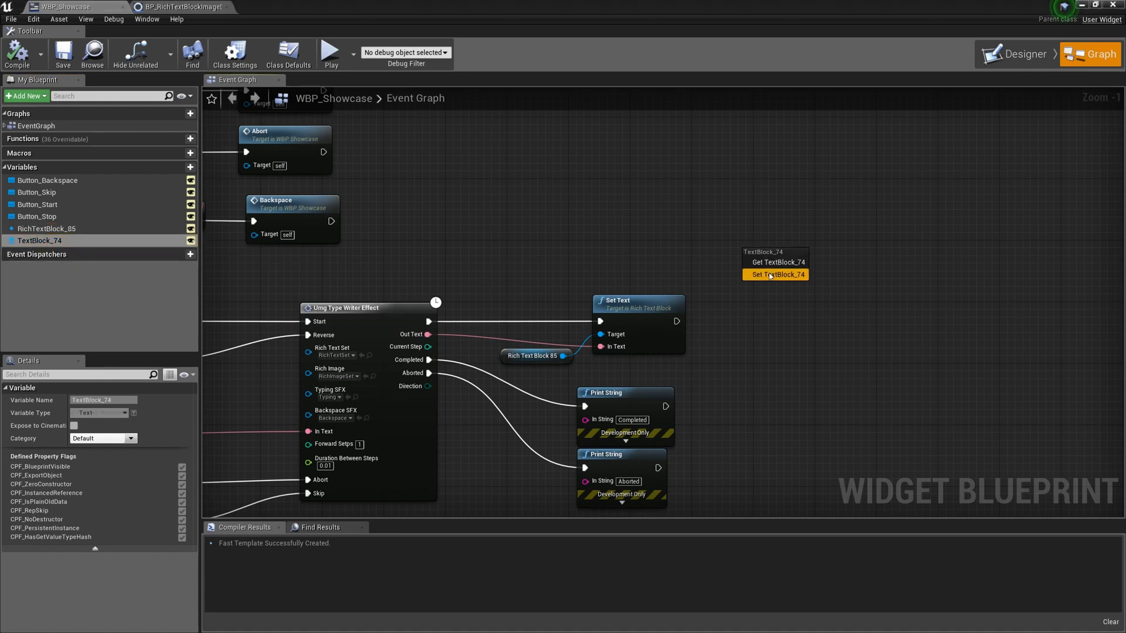
pyautogui.click(776, 274)
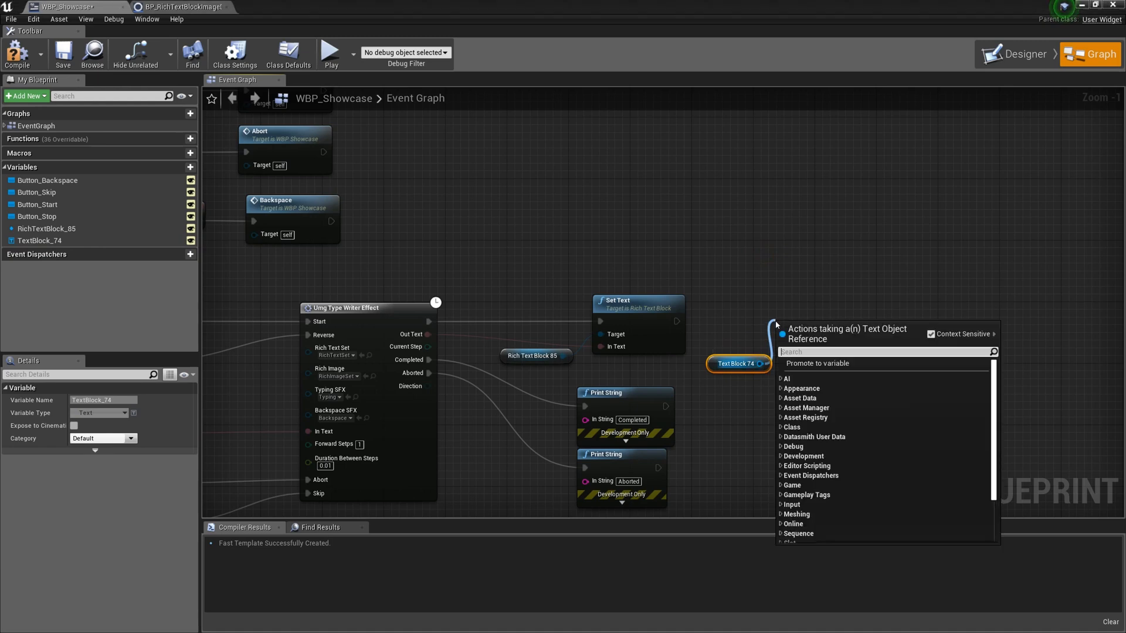
pyautogui.write('sett')
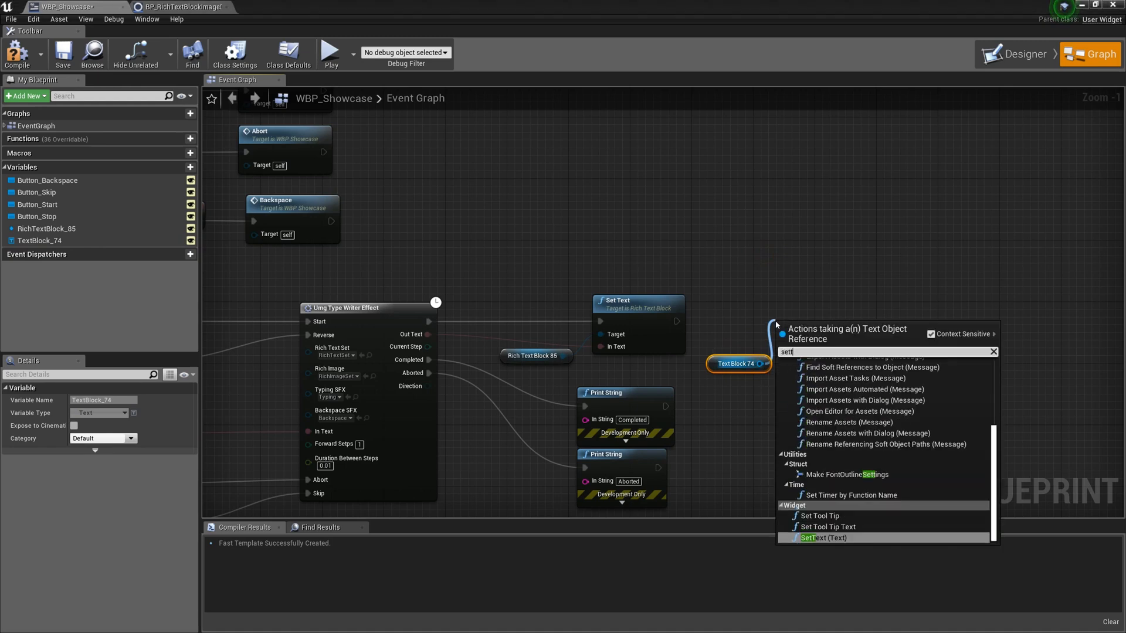
pyautogui.click(820, 538)
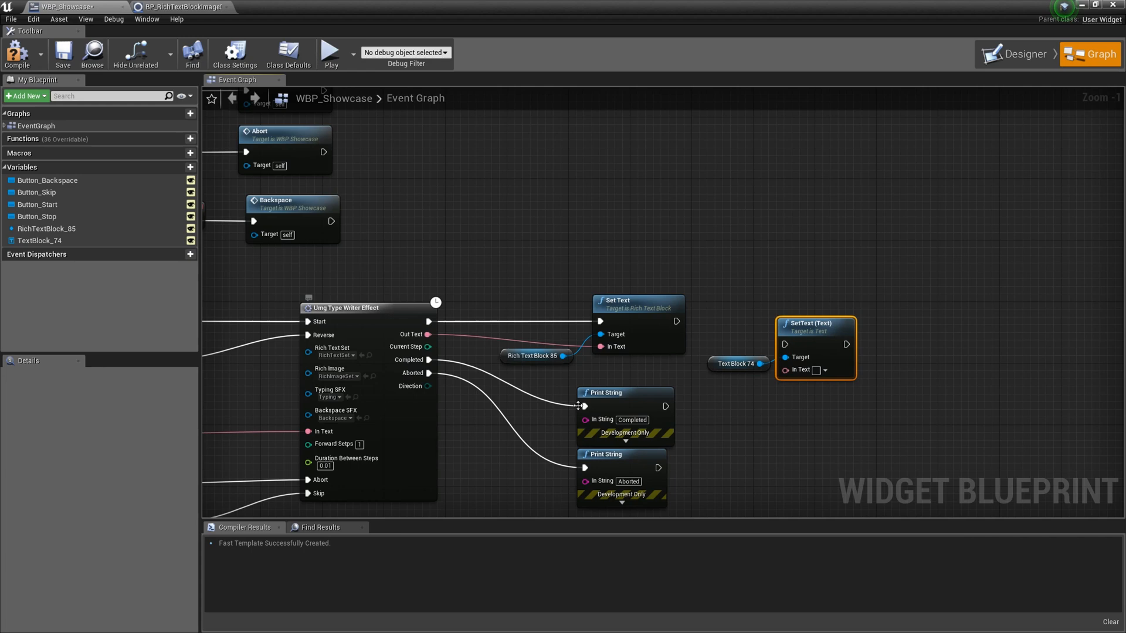
pyautogui.moveTo(422, 390)
pyautogui.write('swit')
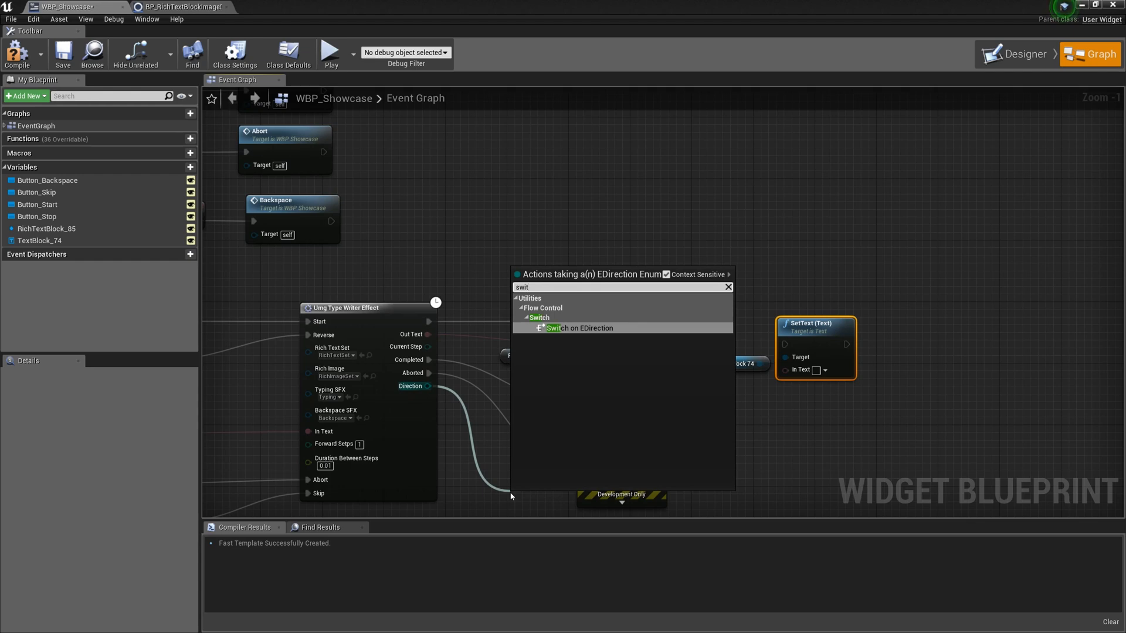
# Step: Add a Switch on EDirection node fed by the typewriter effect's Direction pin
pyautogui.click(574, 327)
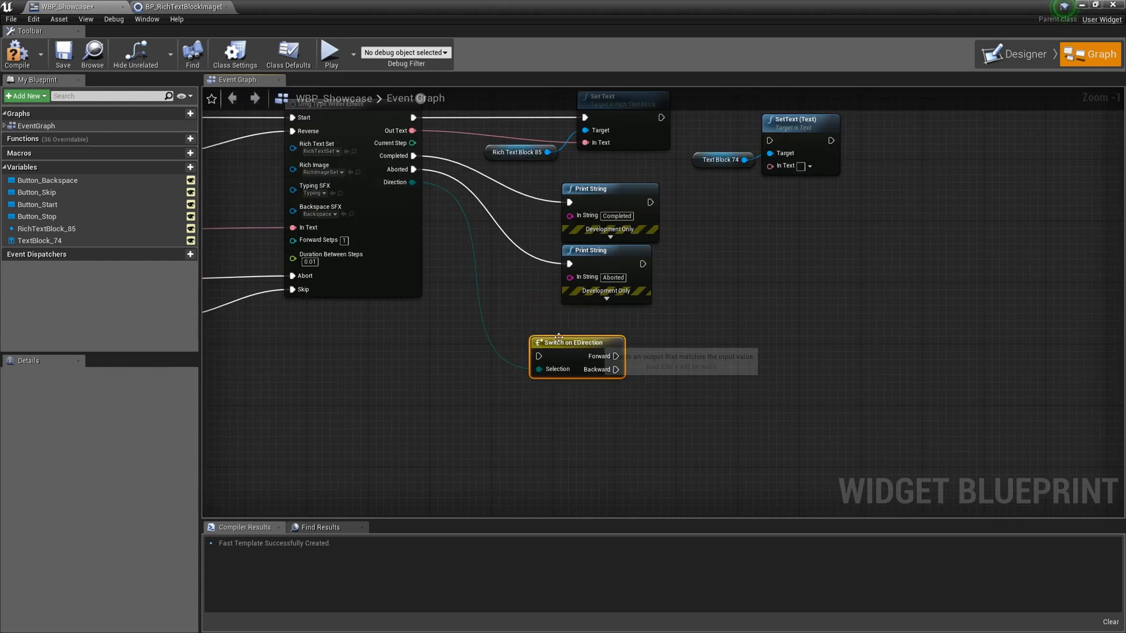
pyautogui.moveTo(399, 181)
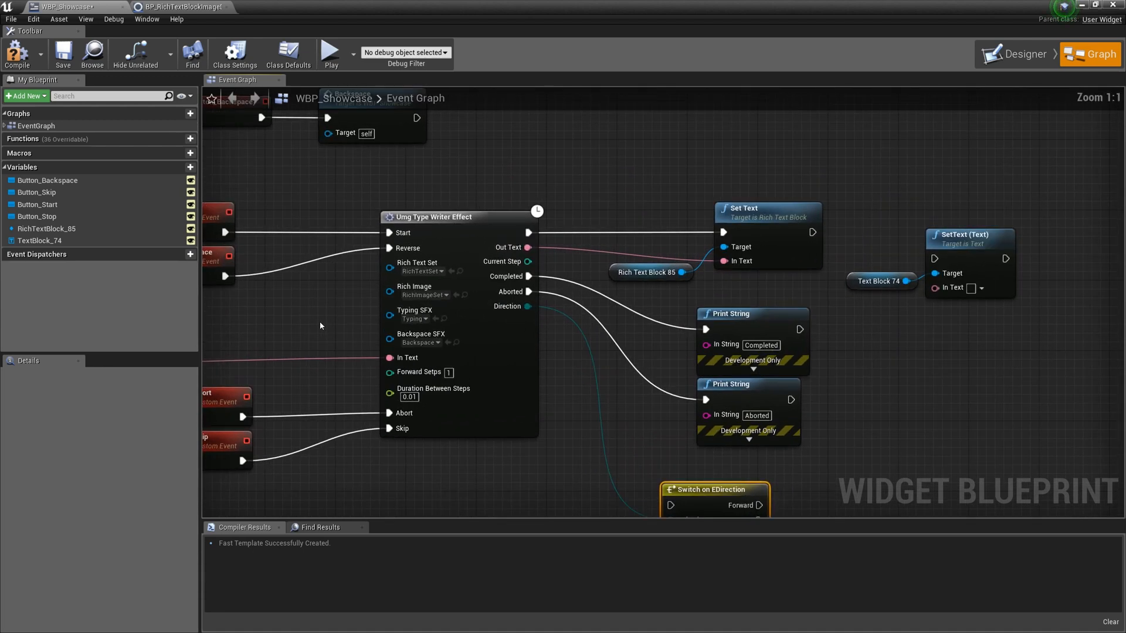
pyautogui.moveTo(416, 319)
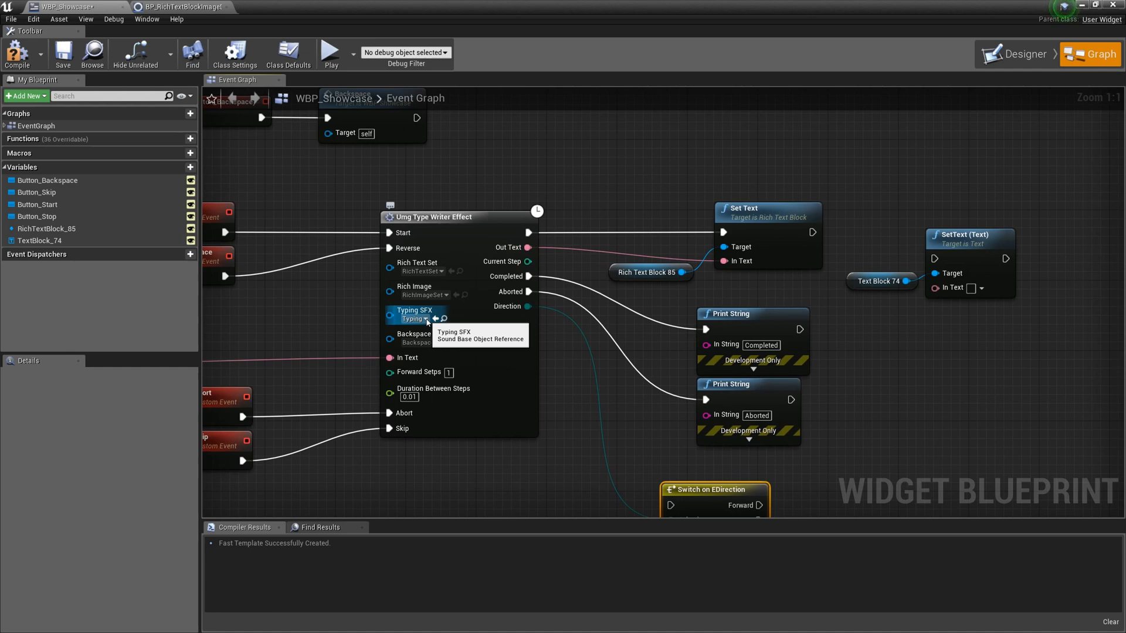
pyautogui.click(423, 343)
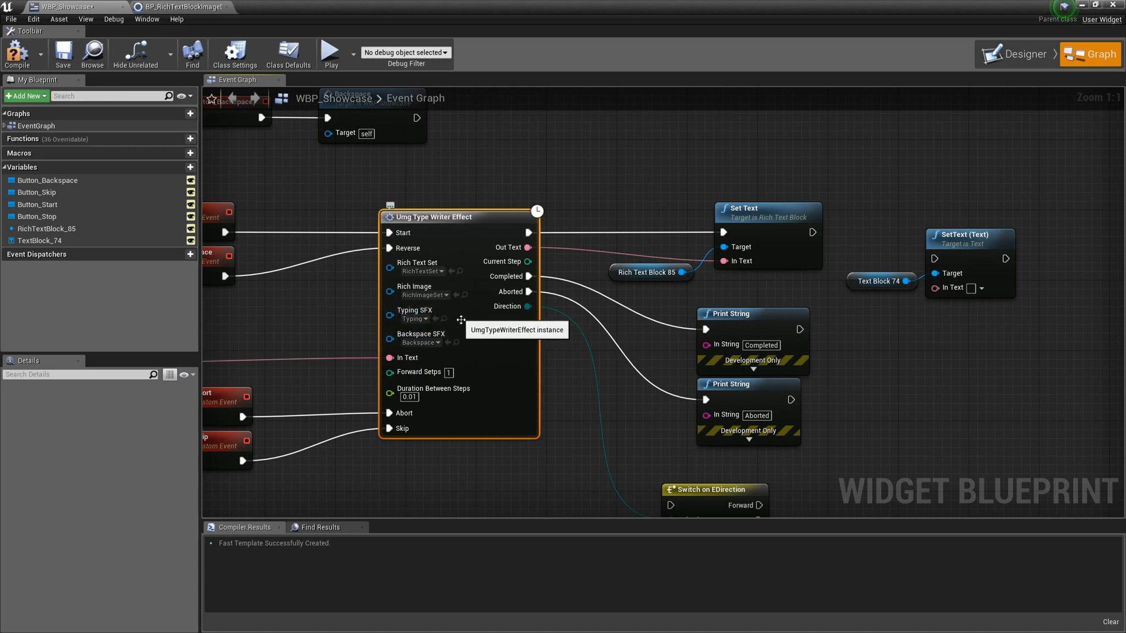
pyautogui.moveTo(422, 266)
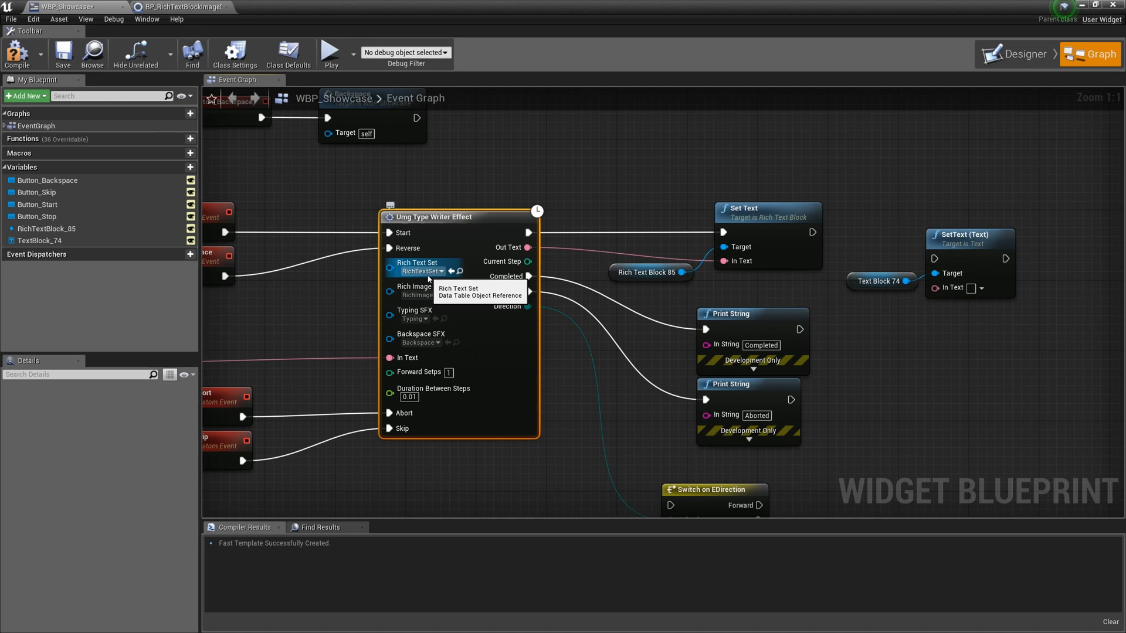
pyautogui.moveTo(425, 295)
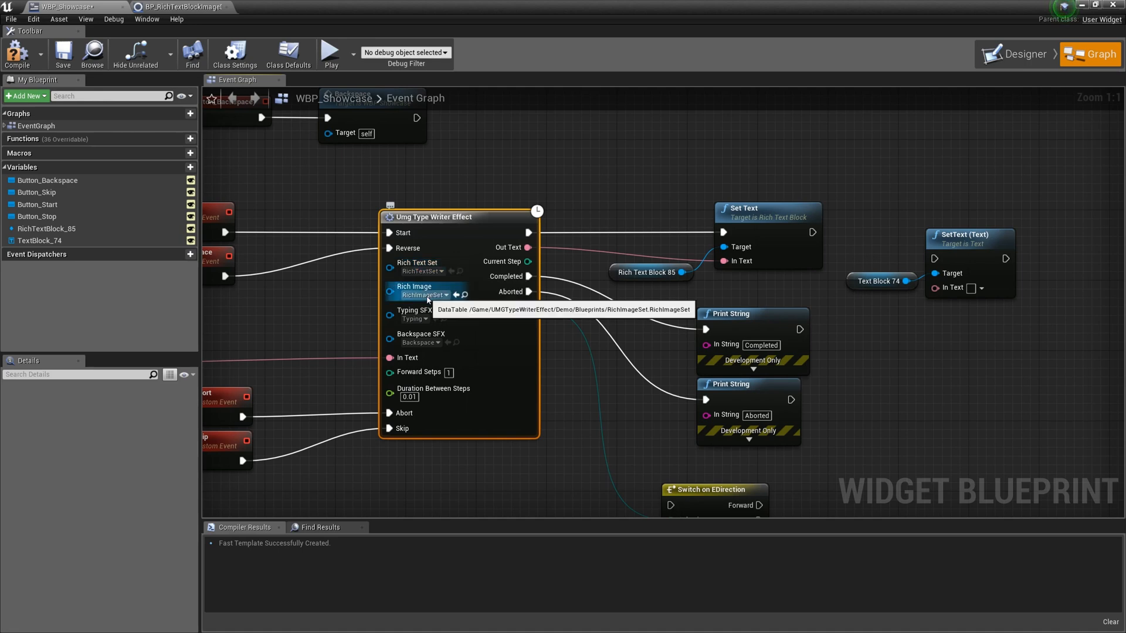
pyautogui.moveTo(424, 294)
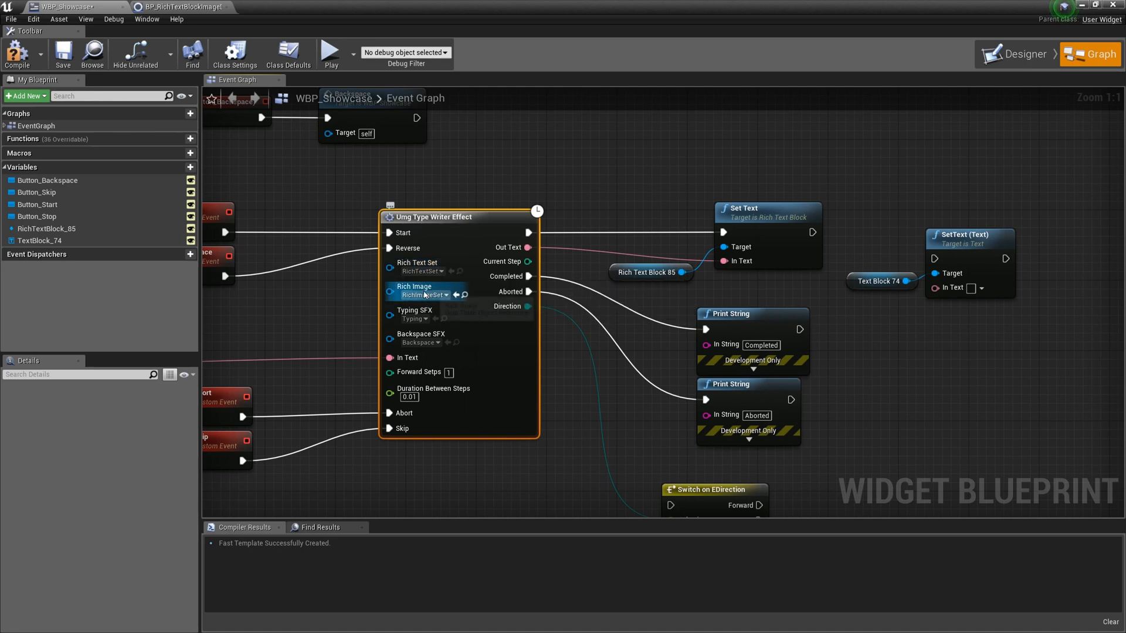
pyautogui.click(1025, 44)
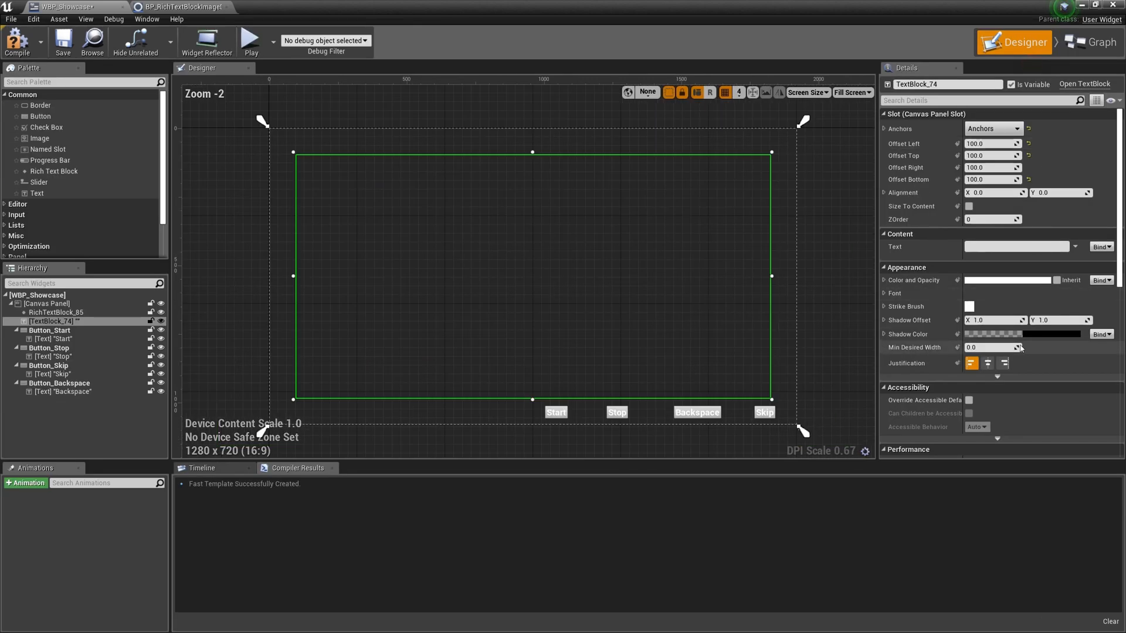
# Step: Select the Canvas Panel and RichTextBlock_85 in the hierarchy, then switch to the event graph
pyautogui.click(46, 303)
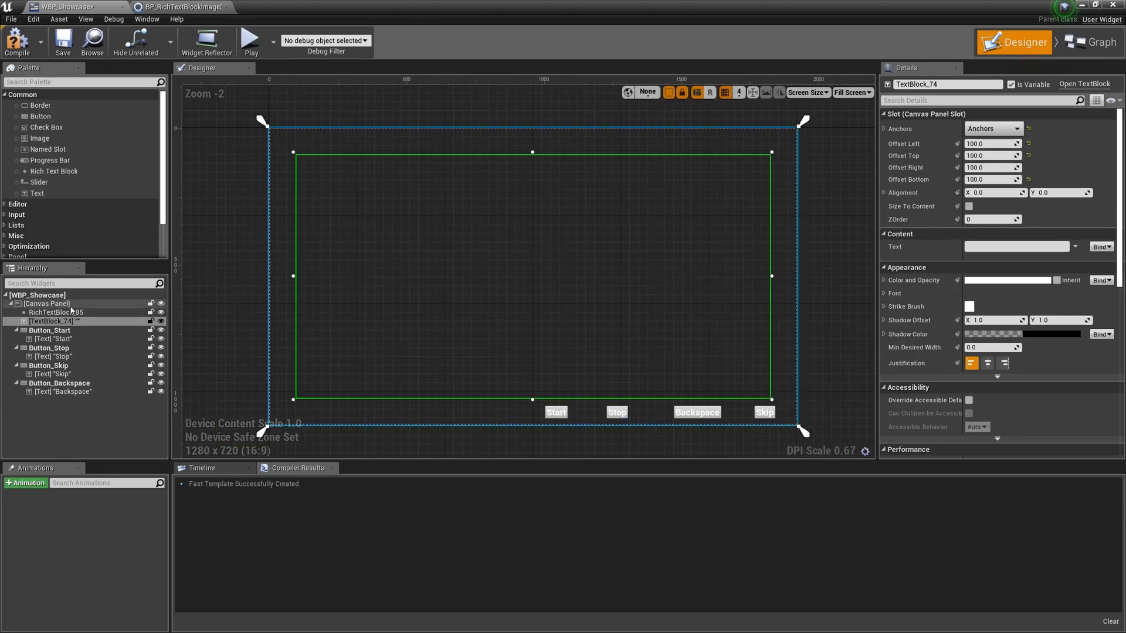
pyautogui.click(55, 311)
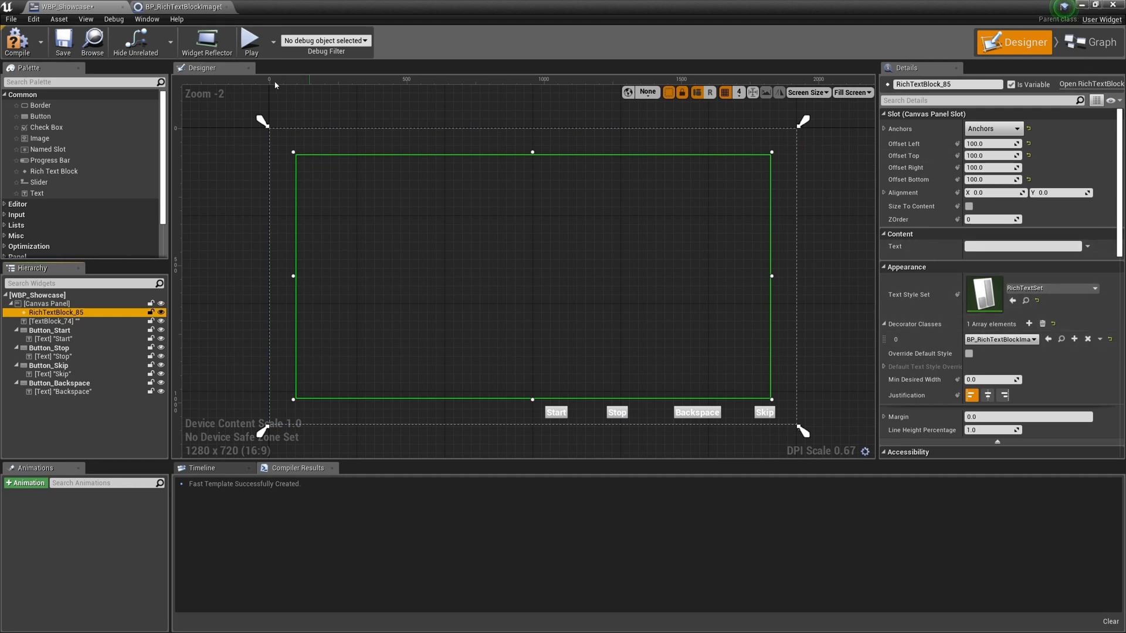
pyautogui.click(1088, 42)
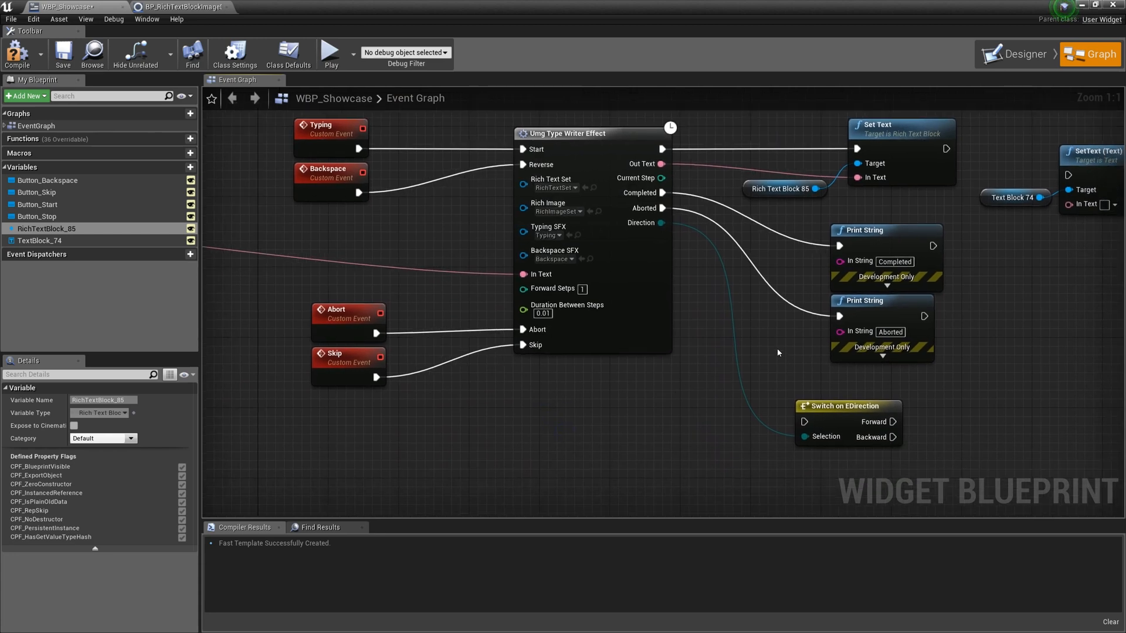
pyautogui.moveTo(293, 350)
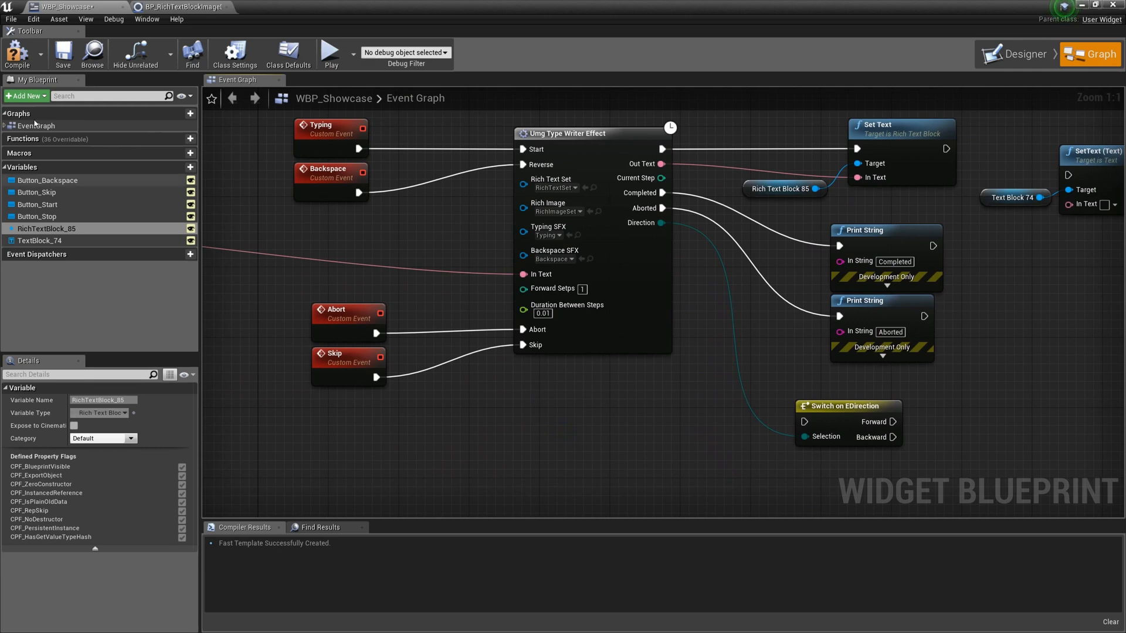
# Step: Compile WBP_Showcase and return to the Showcase level in the Demo Maps folder
pyautogui.click(15, 53)
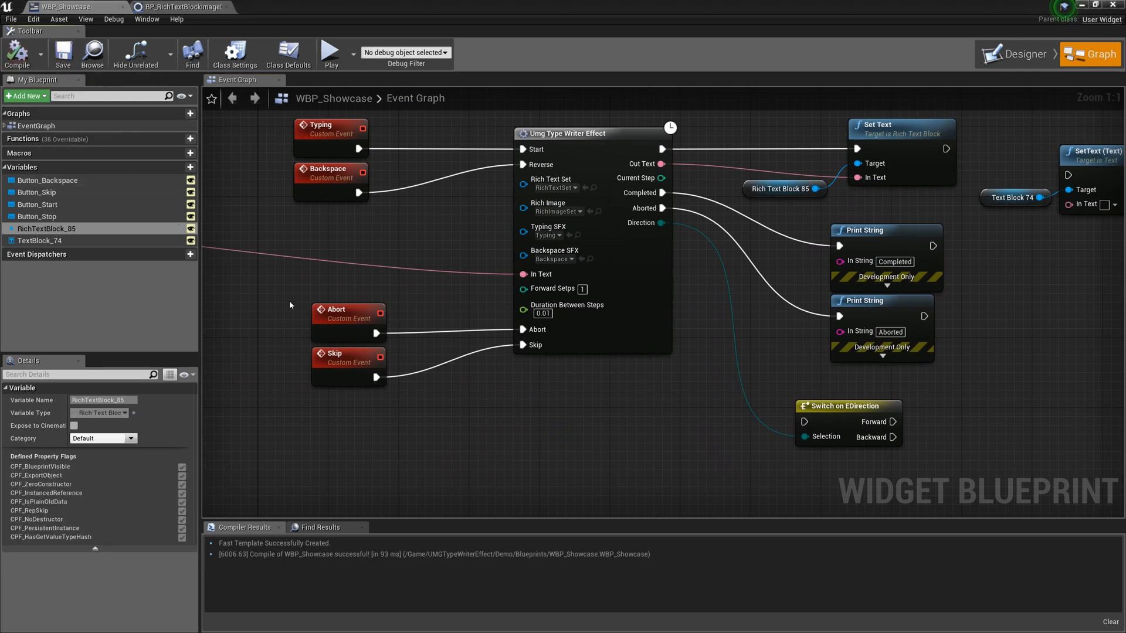
pyautogui.moveTo(546, 344)
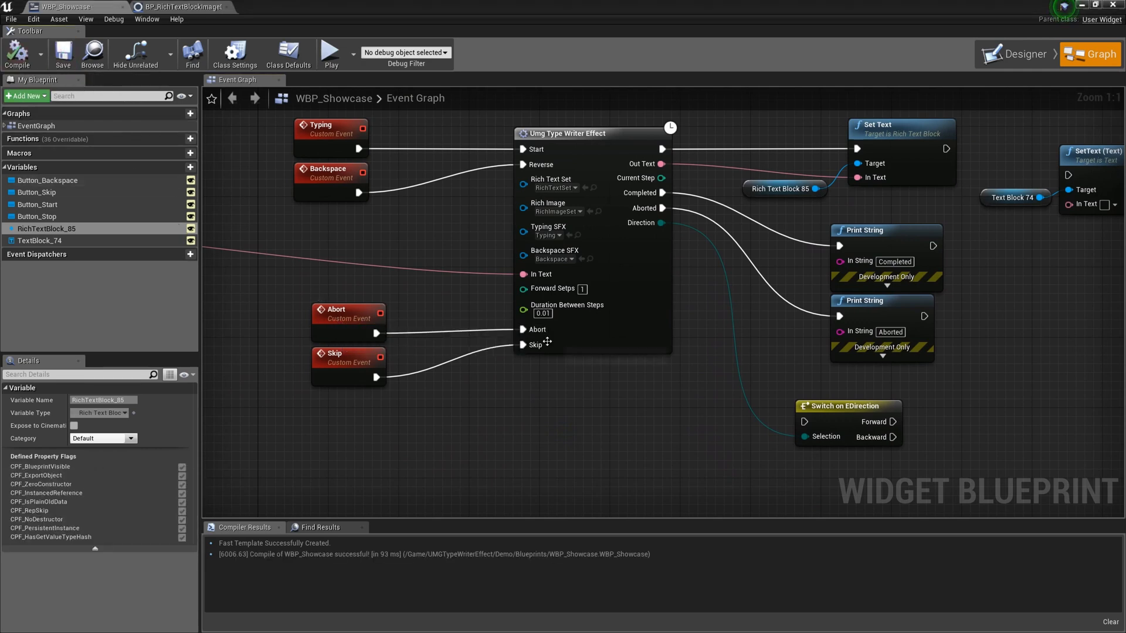
pyautogui.moveTo(552, 360)
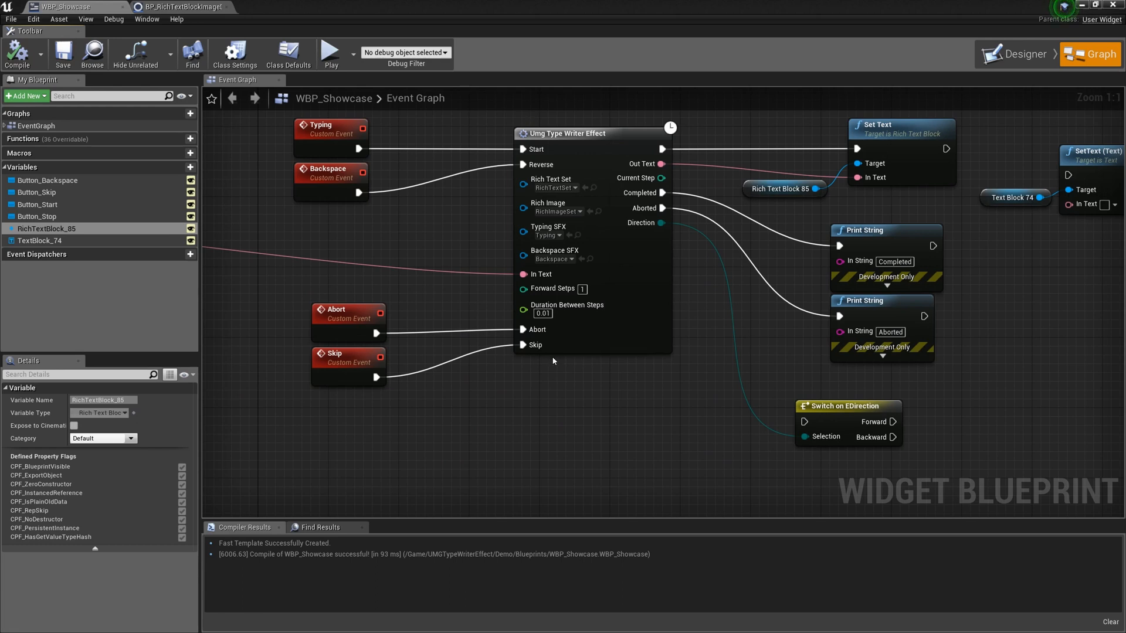
pyautogui.moveTo(744, 331)
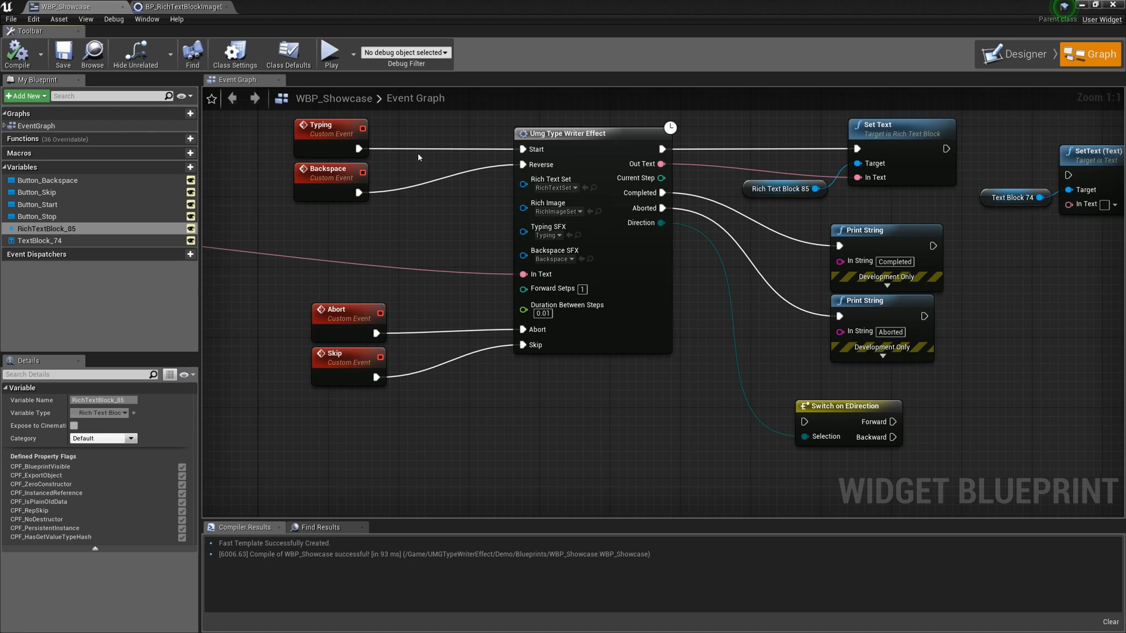
pyautogui.moveTo(524, 164)
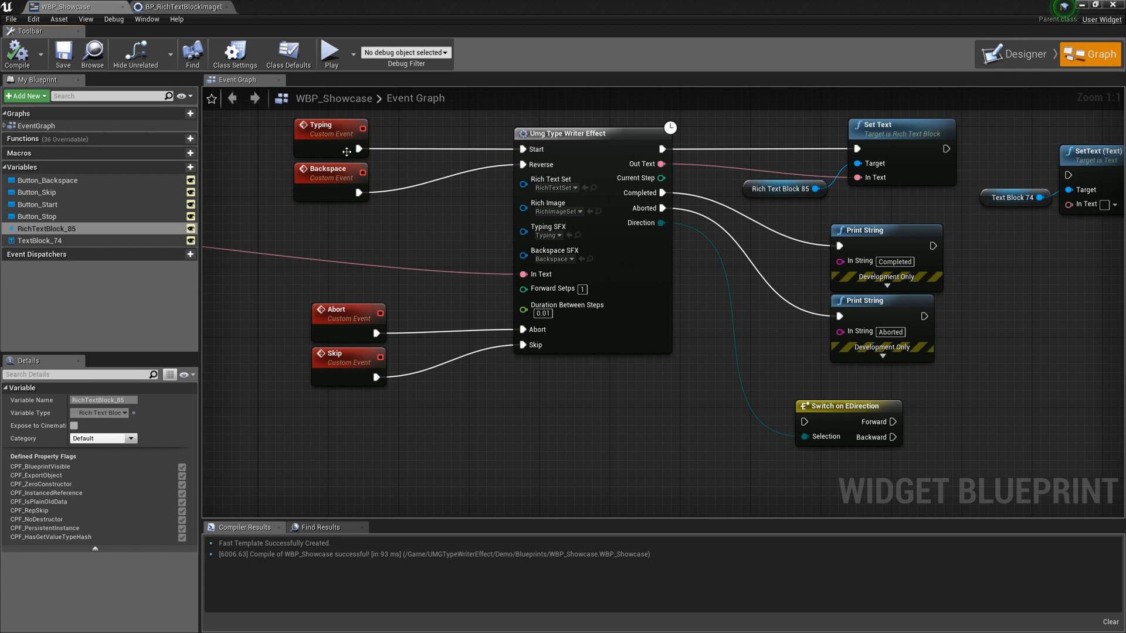
pyautogui.click(331, 178)
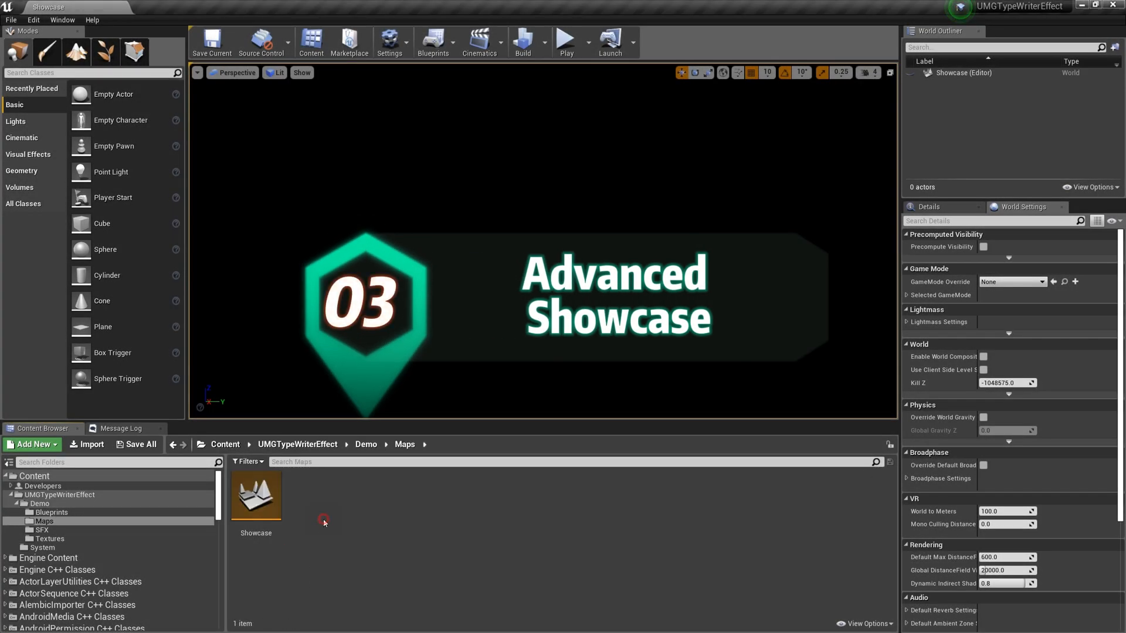
# Step: Select the Showcase map and open its Level Blueprint via the Blueprints toolbar menu
pyautogui.click(255, 494)
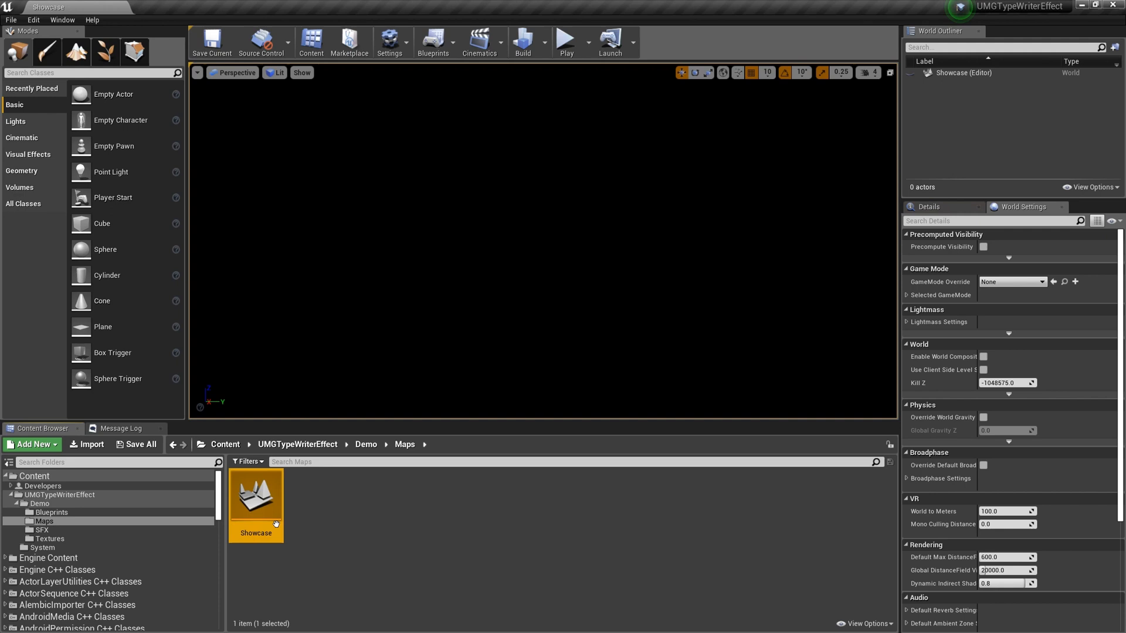
pyautogui.moveTo(390, 42)
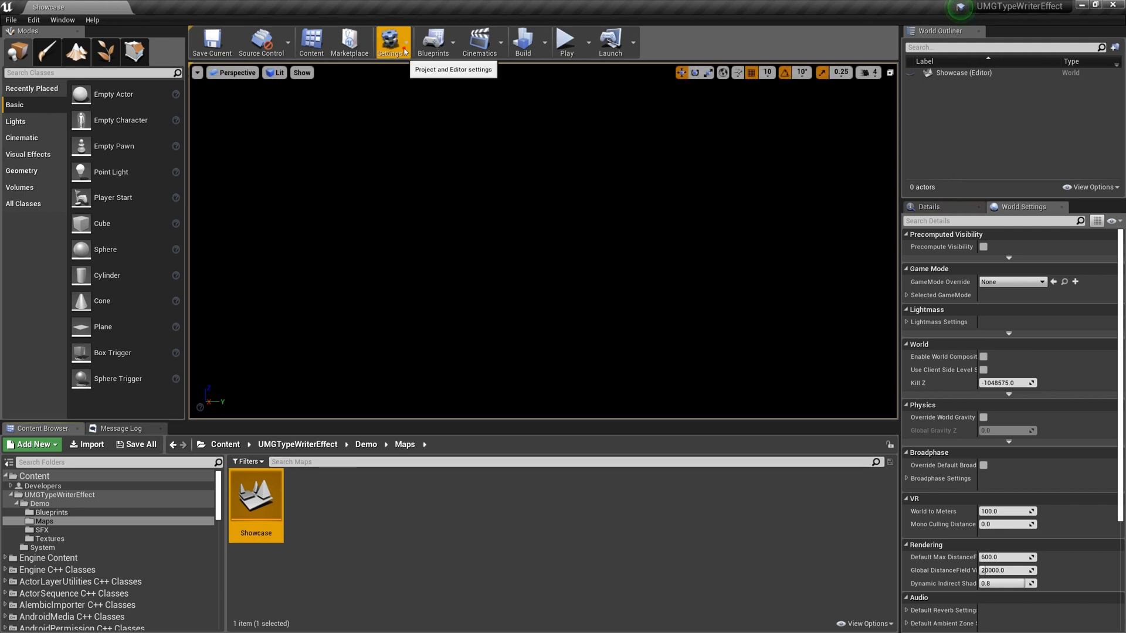
pyautogui.click(391, 43)
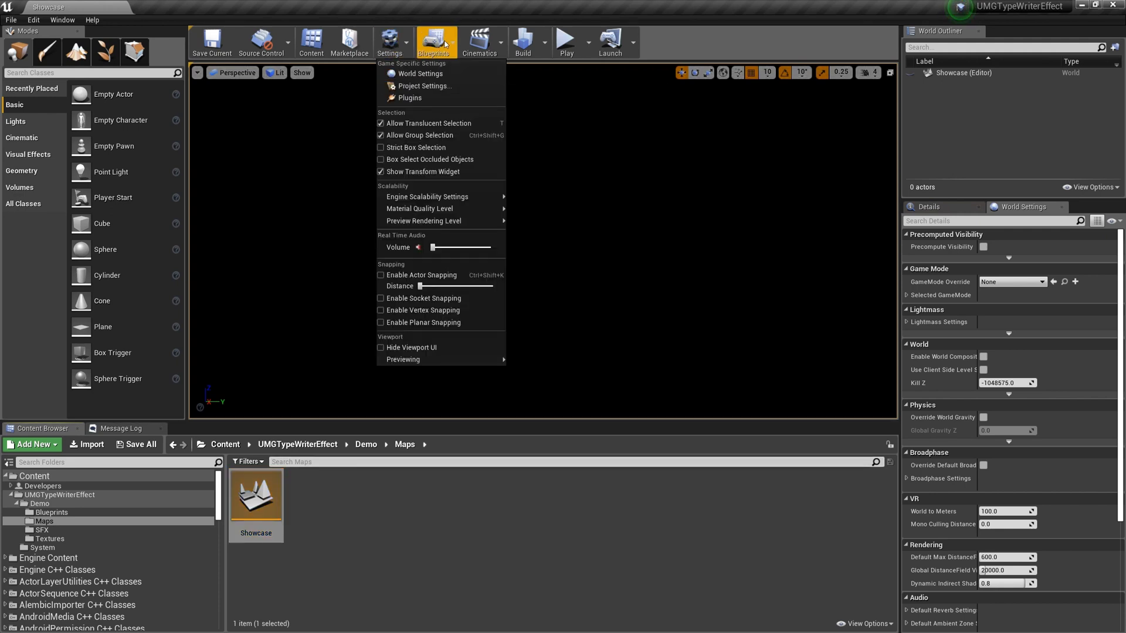
pyautogui.click(434, 42)
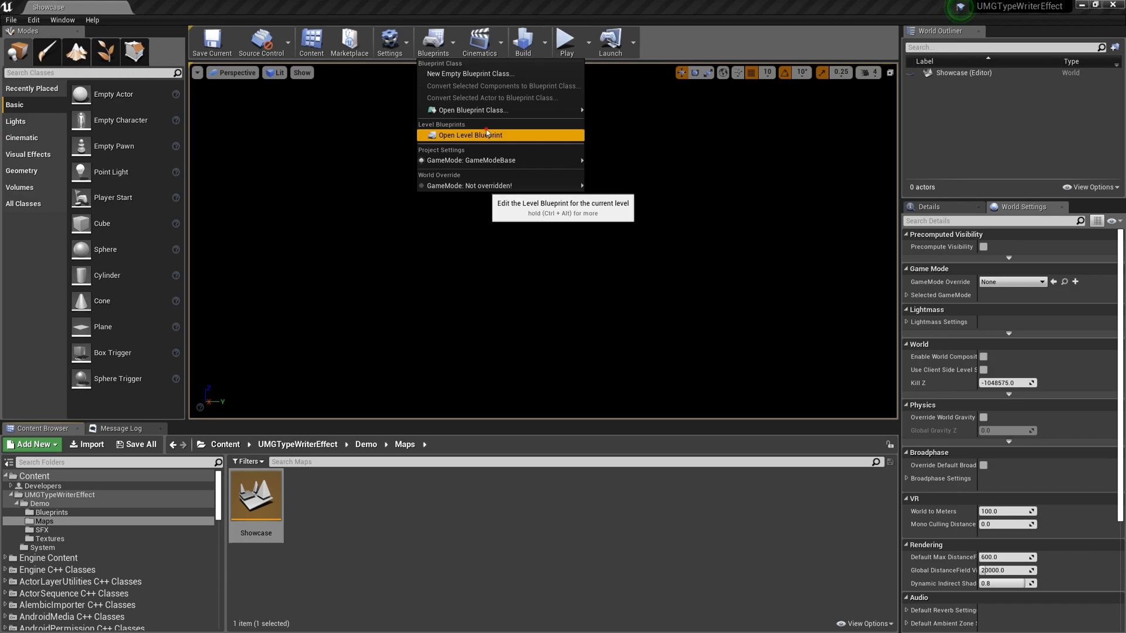
pyautogui.click(469, 134)
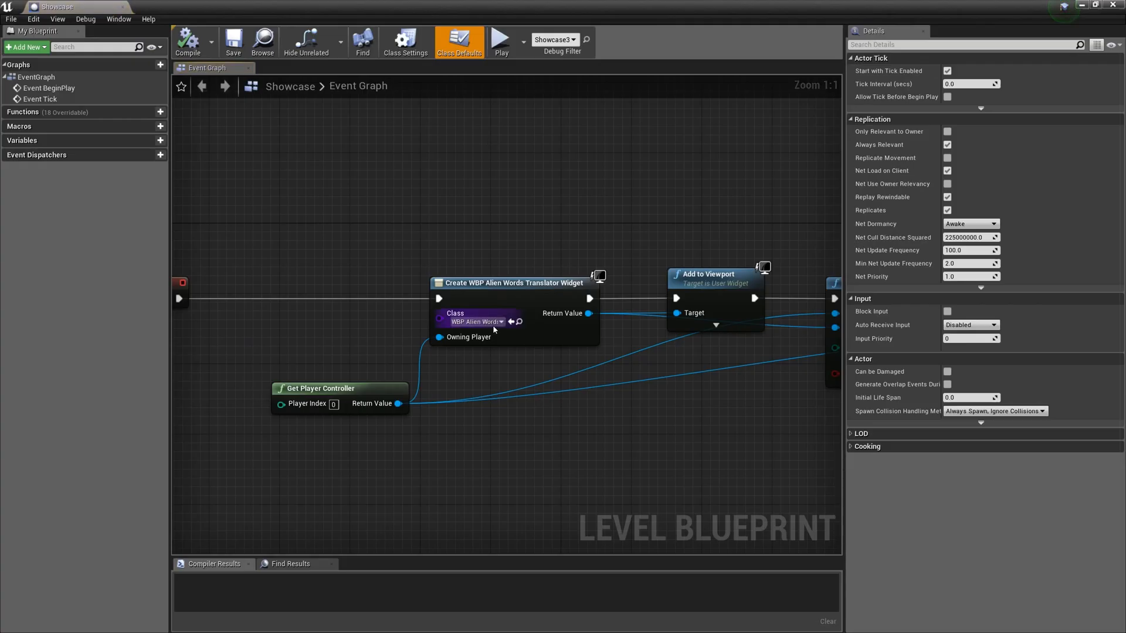
# Step: Set the Create Widget node's class to WBP_AlienWordsTranslator and return to the level
pyautogui.click(476, 321)
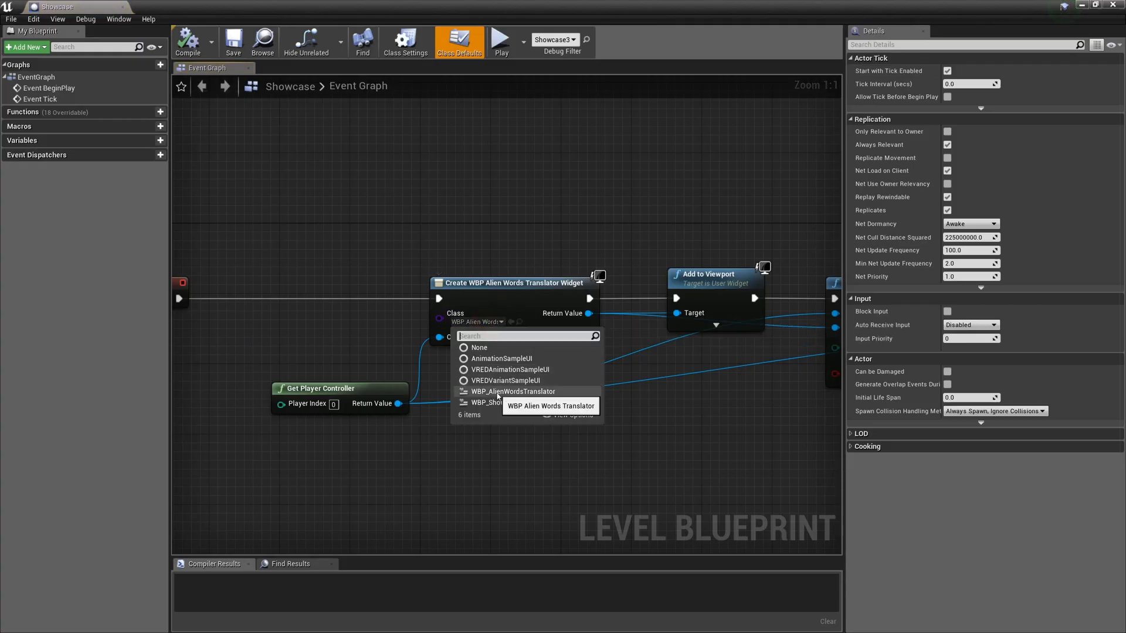
pyautogui.click(513, 392)
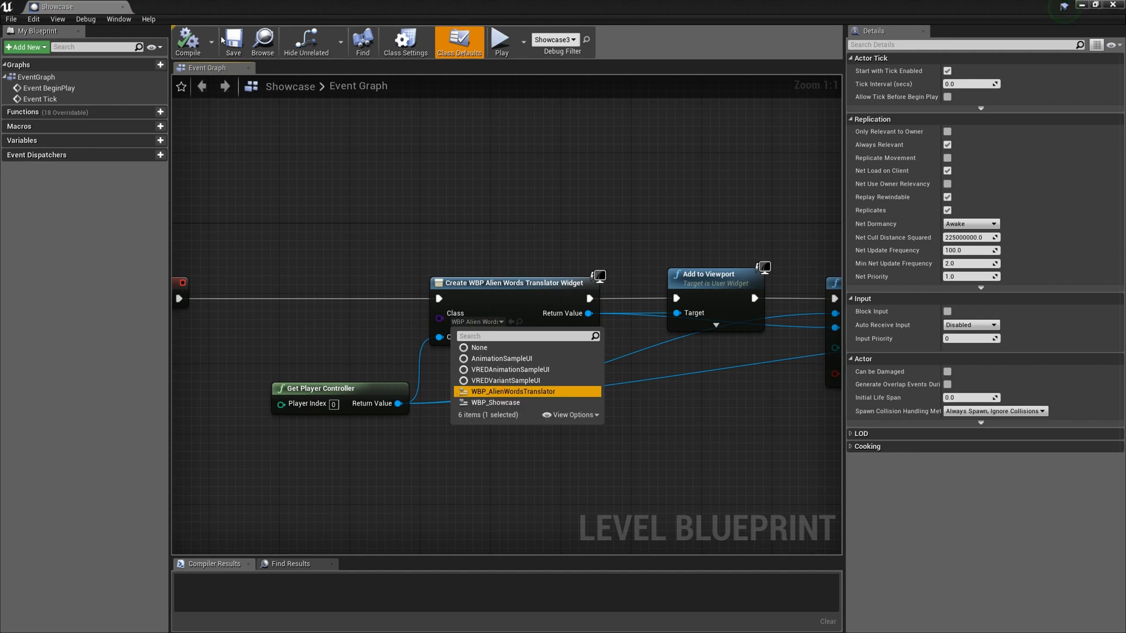
pyautogui.click(512, 392)
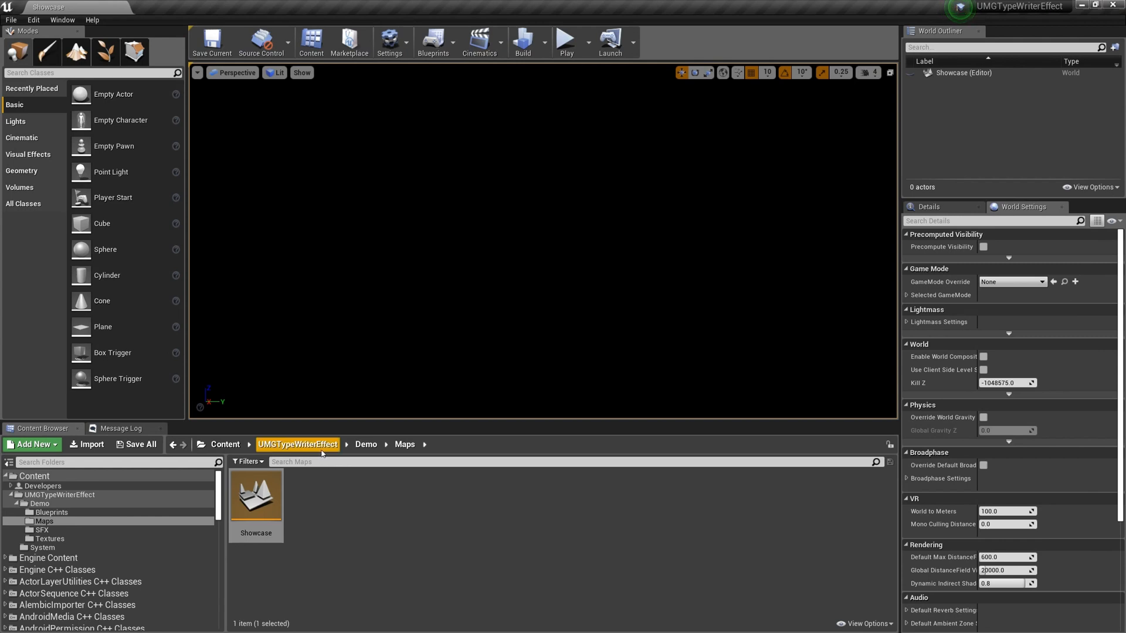
# Step: Browse to the Demo Blueprints folder and play the Showcase level with the Alien Words Translator typing
pyautogui.click(365, 443)
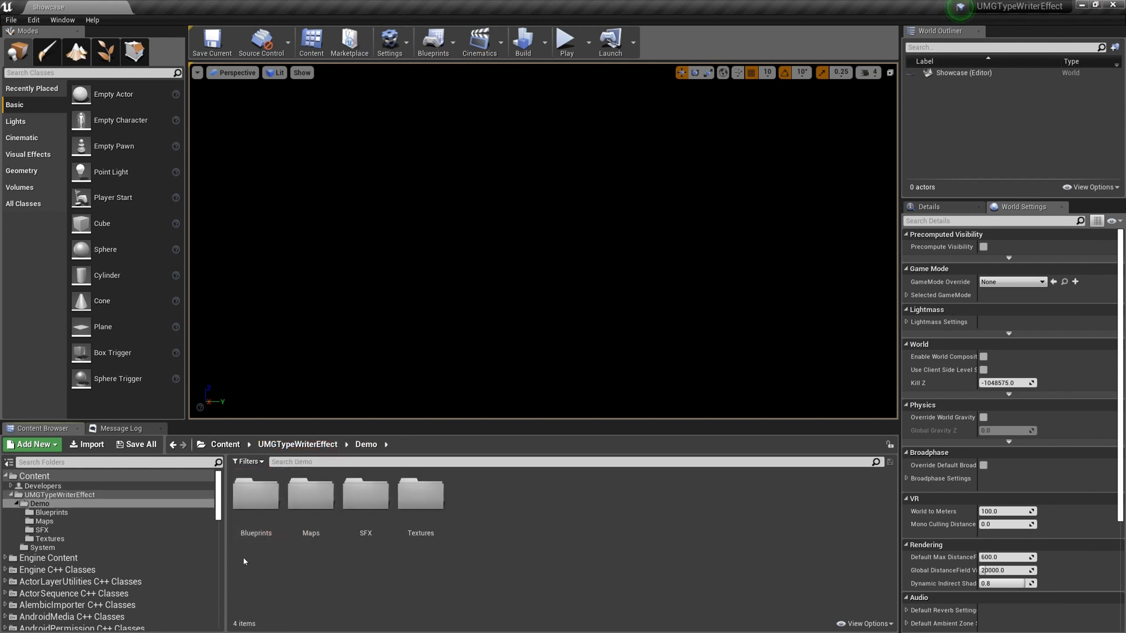
pyautogui.doubleClick(254, 493)
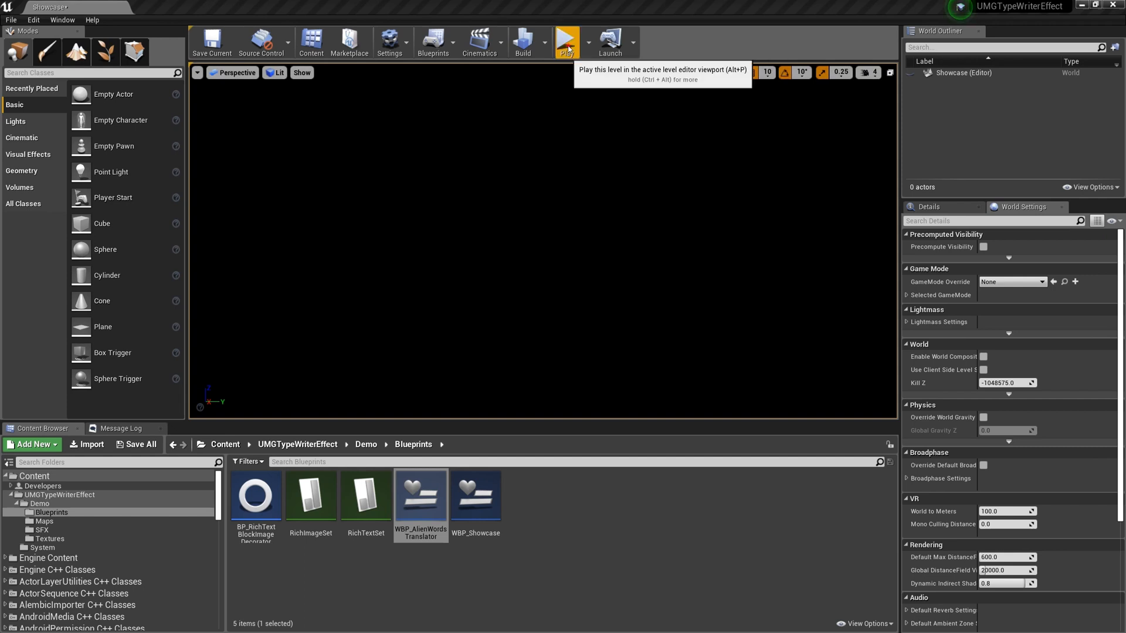
pyautogui.click(566, 42)
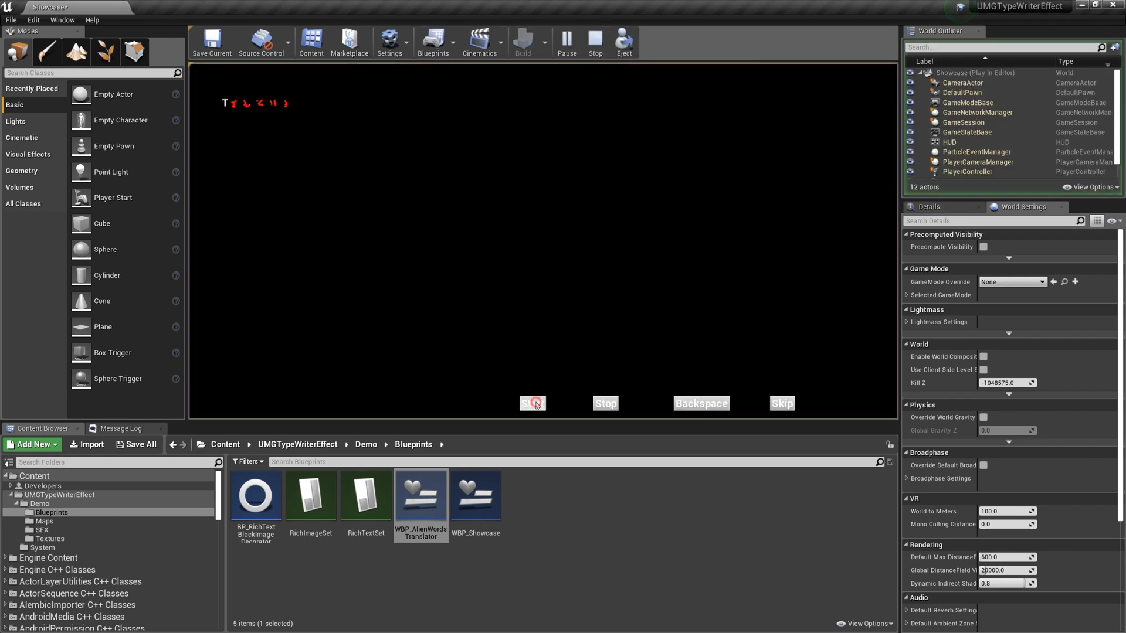